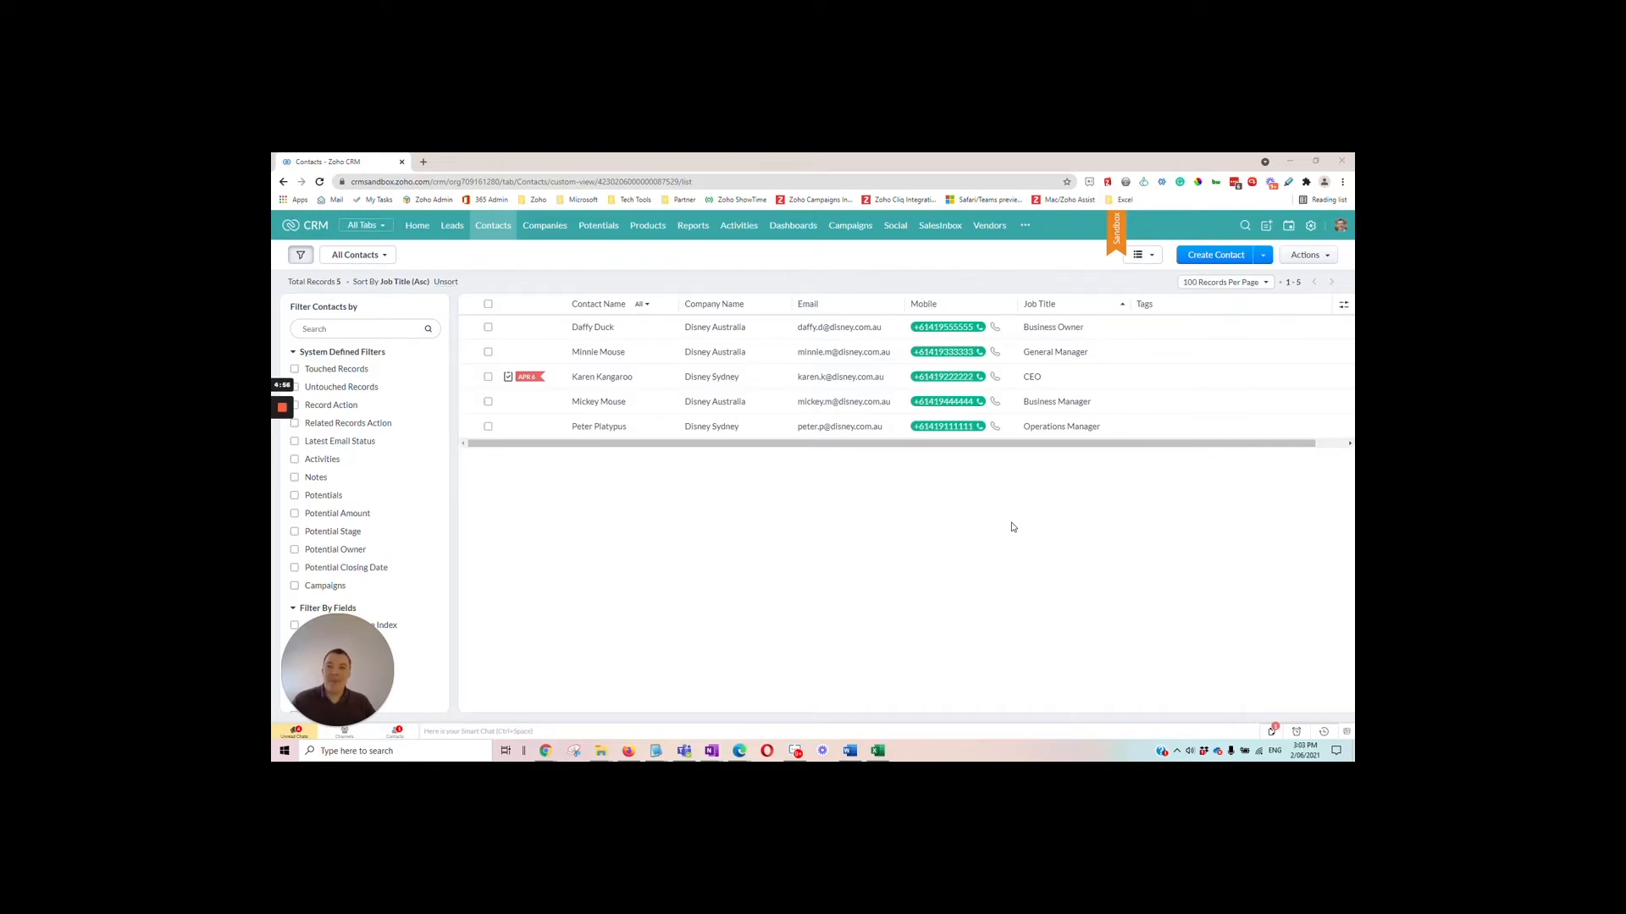
mouse_move(1011, 528)
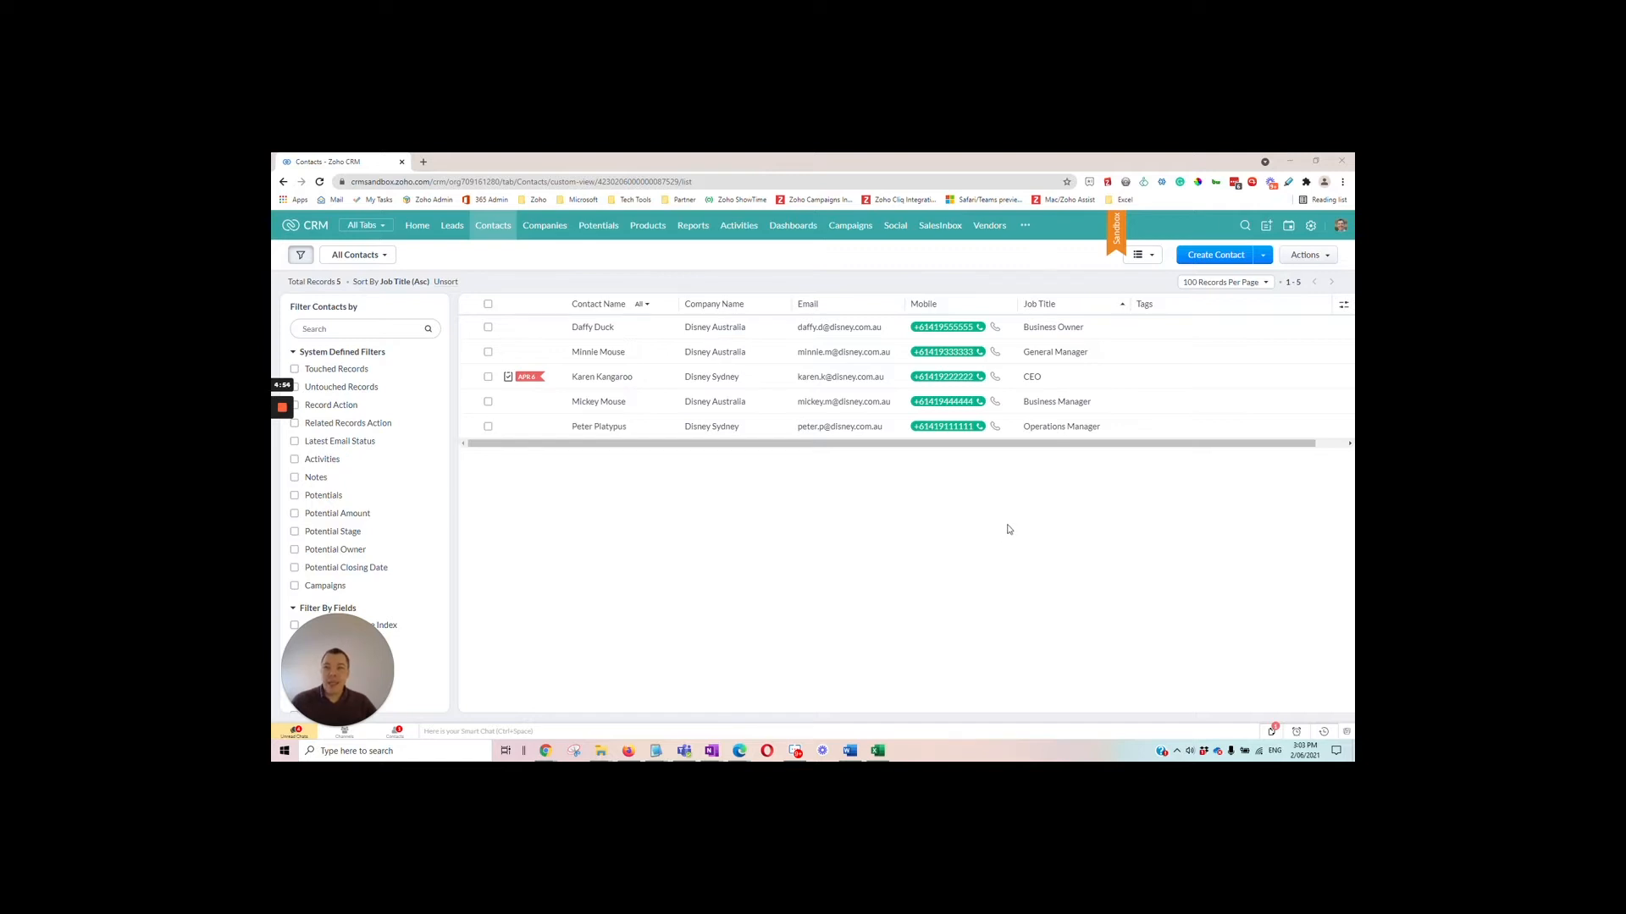
mouse_move(1006, 534)
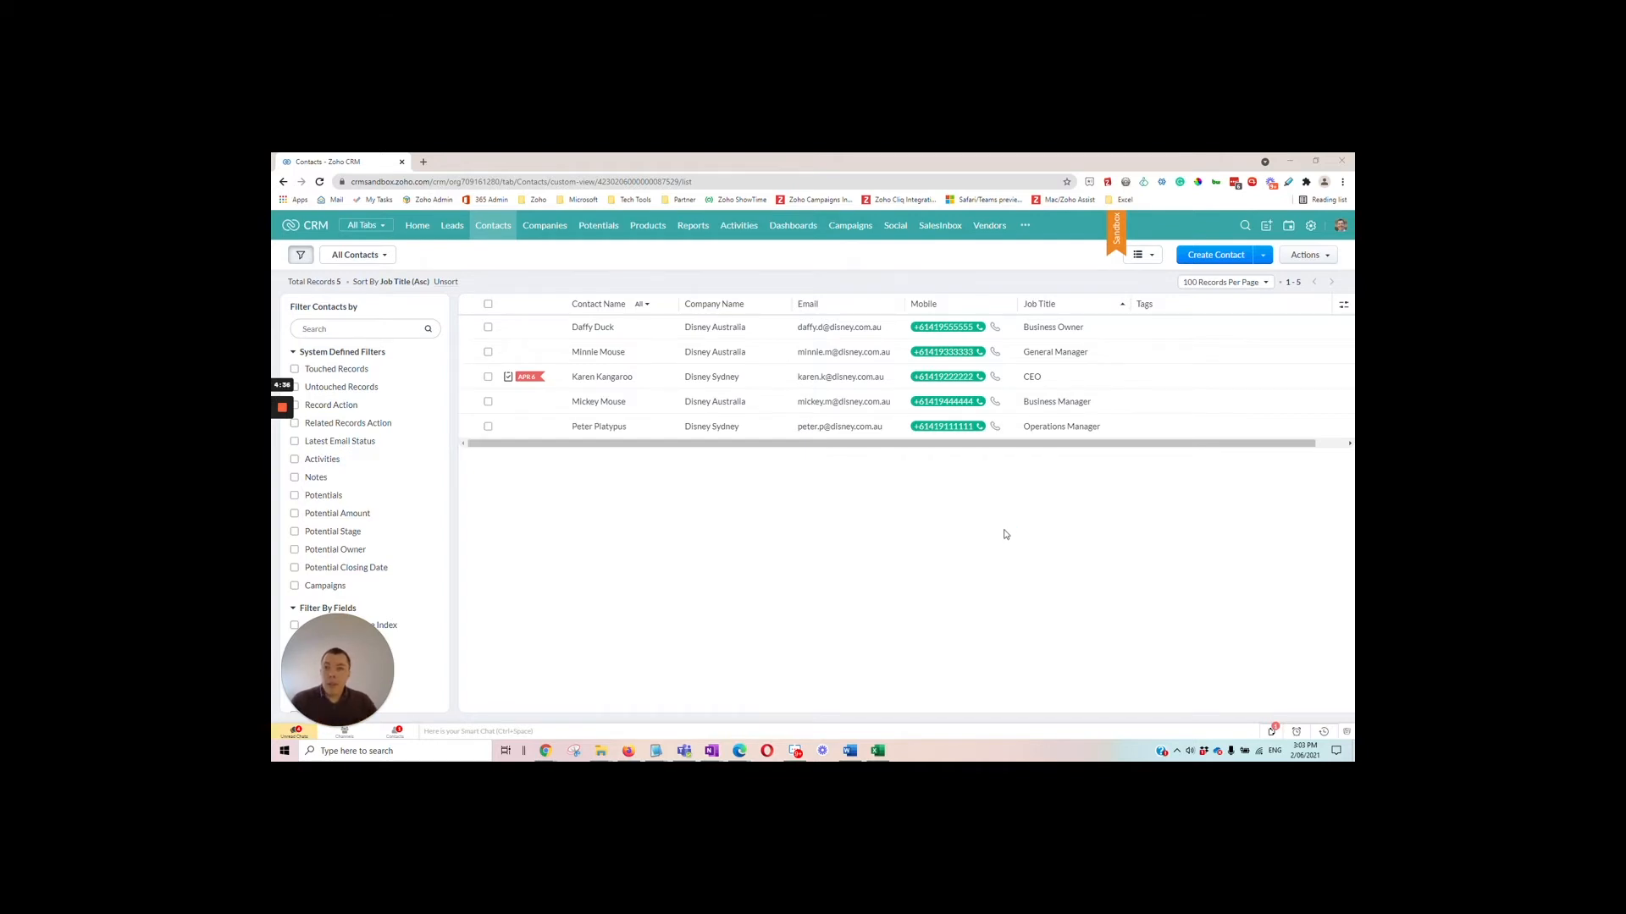
mouse_move(999, 530)
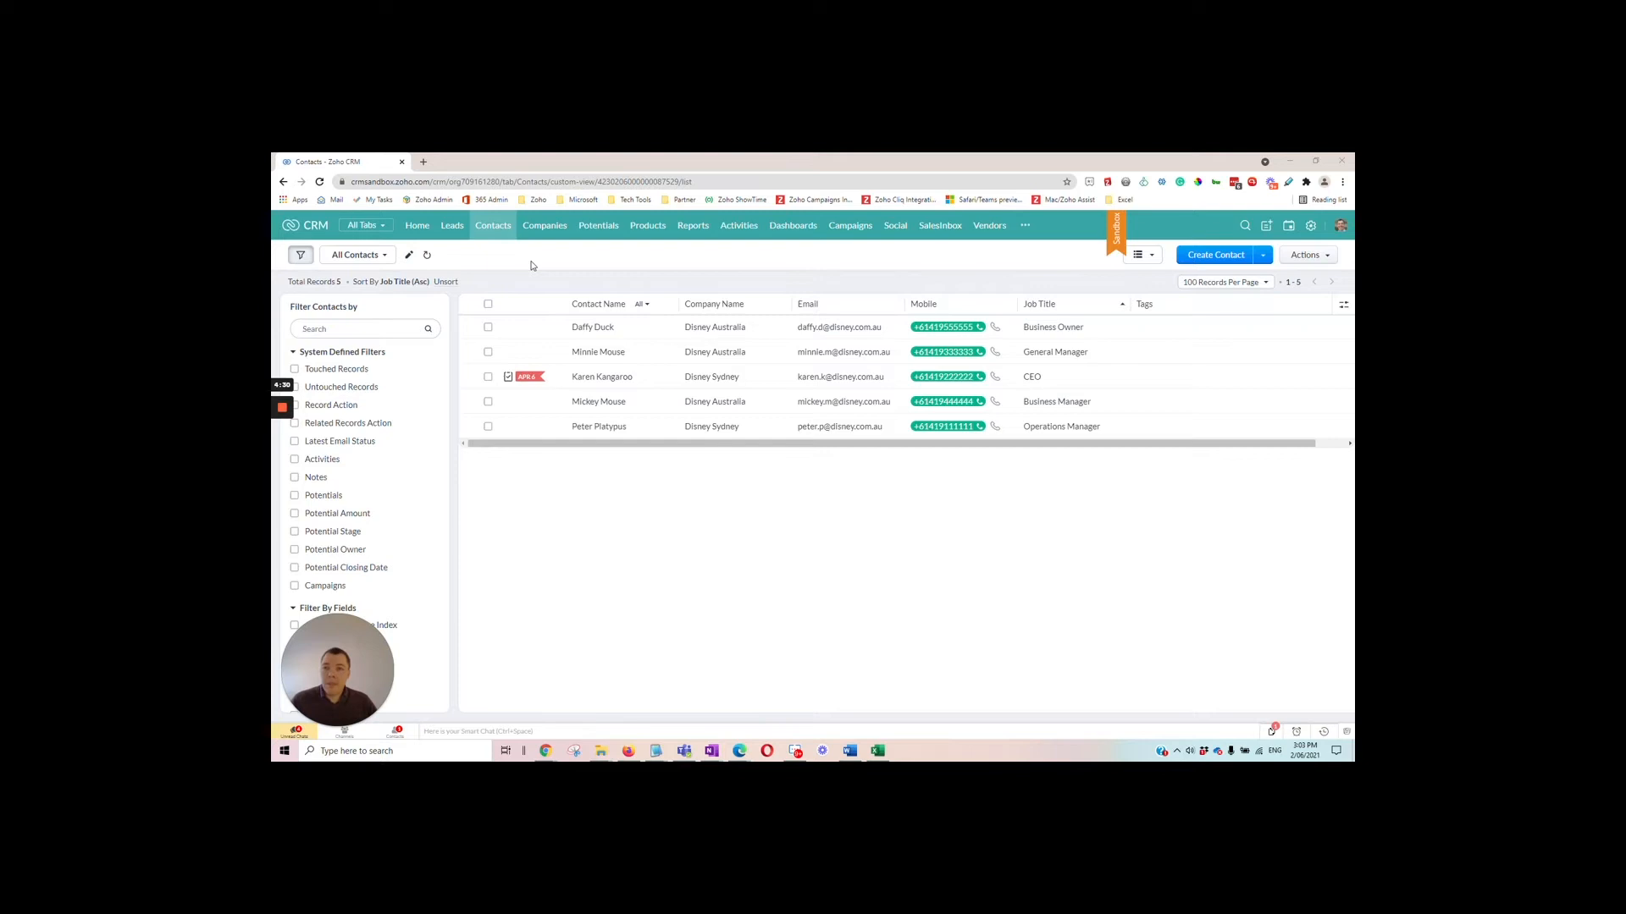
Step: Select all five contacts and start a new macro from the Run Macro menu
click(488, 303)
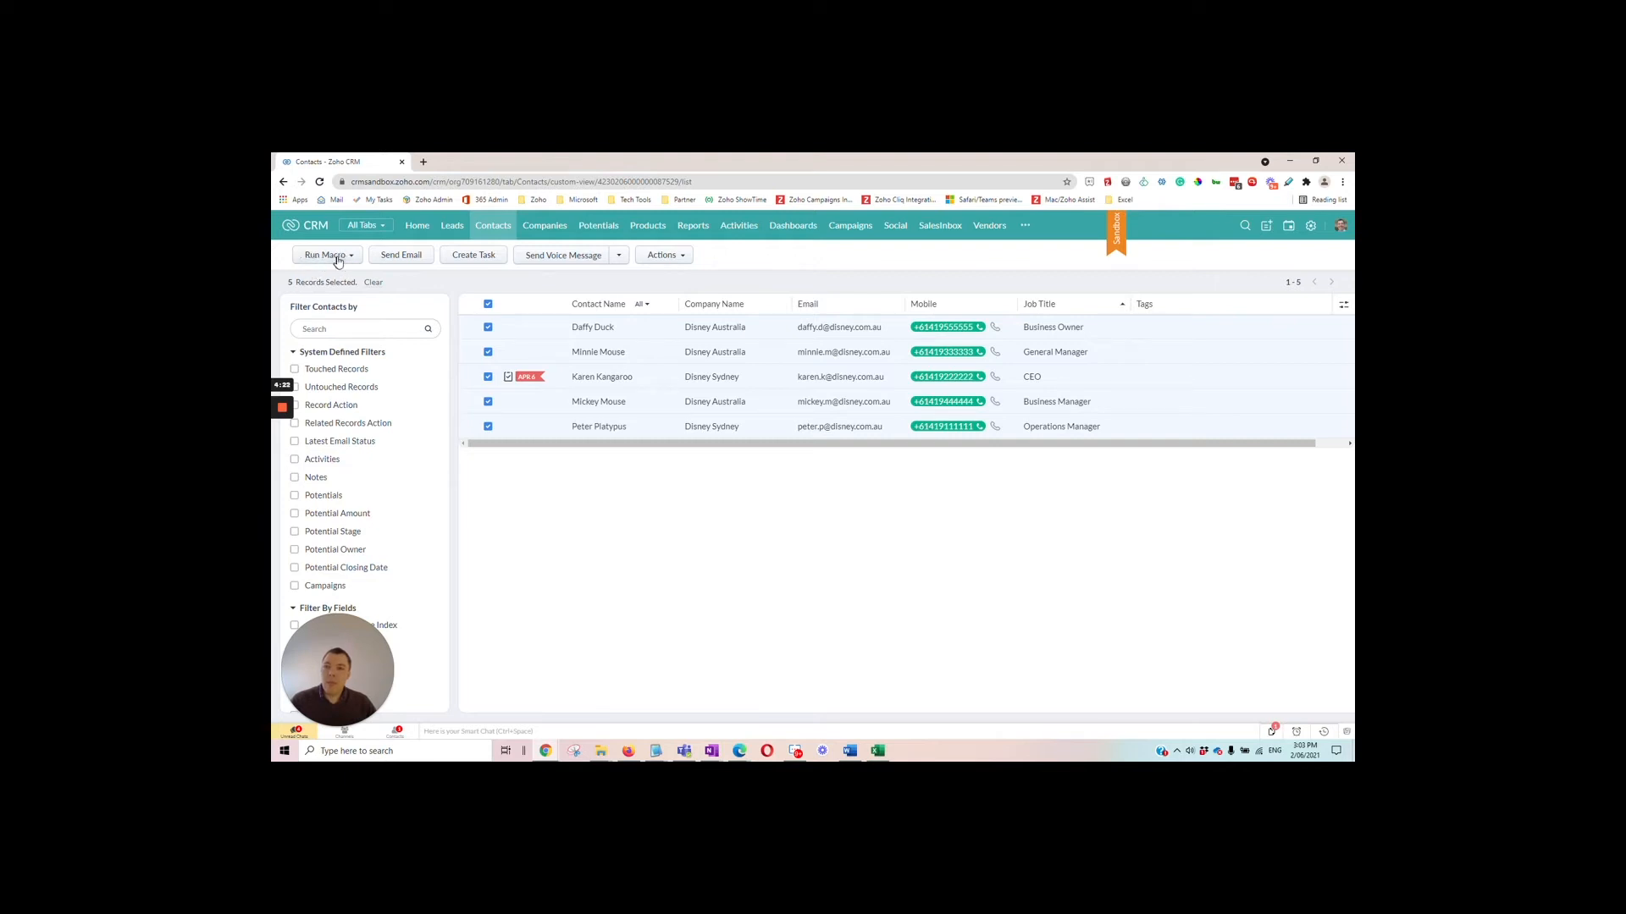
click(326, 254)
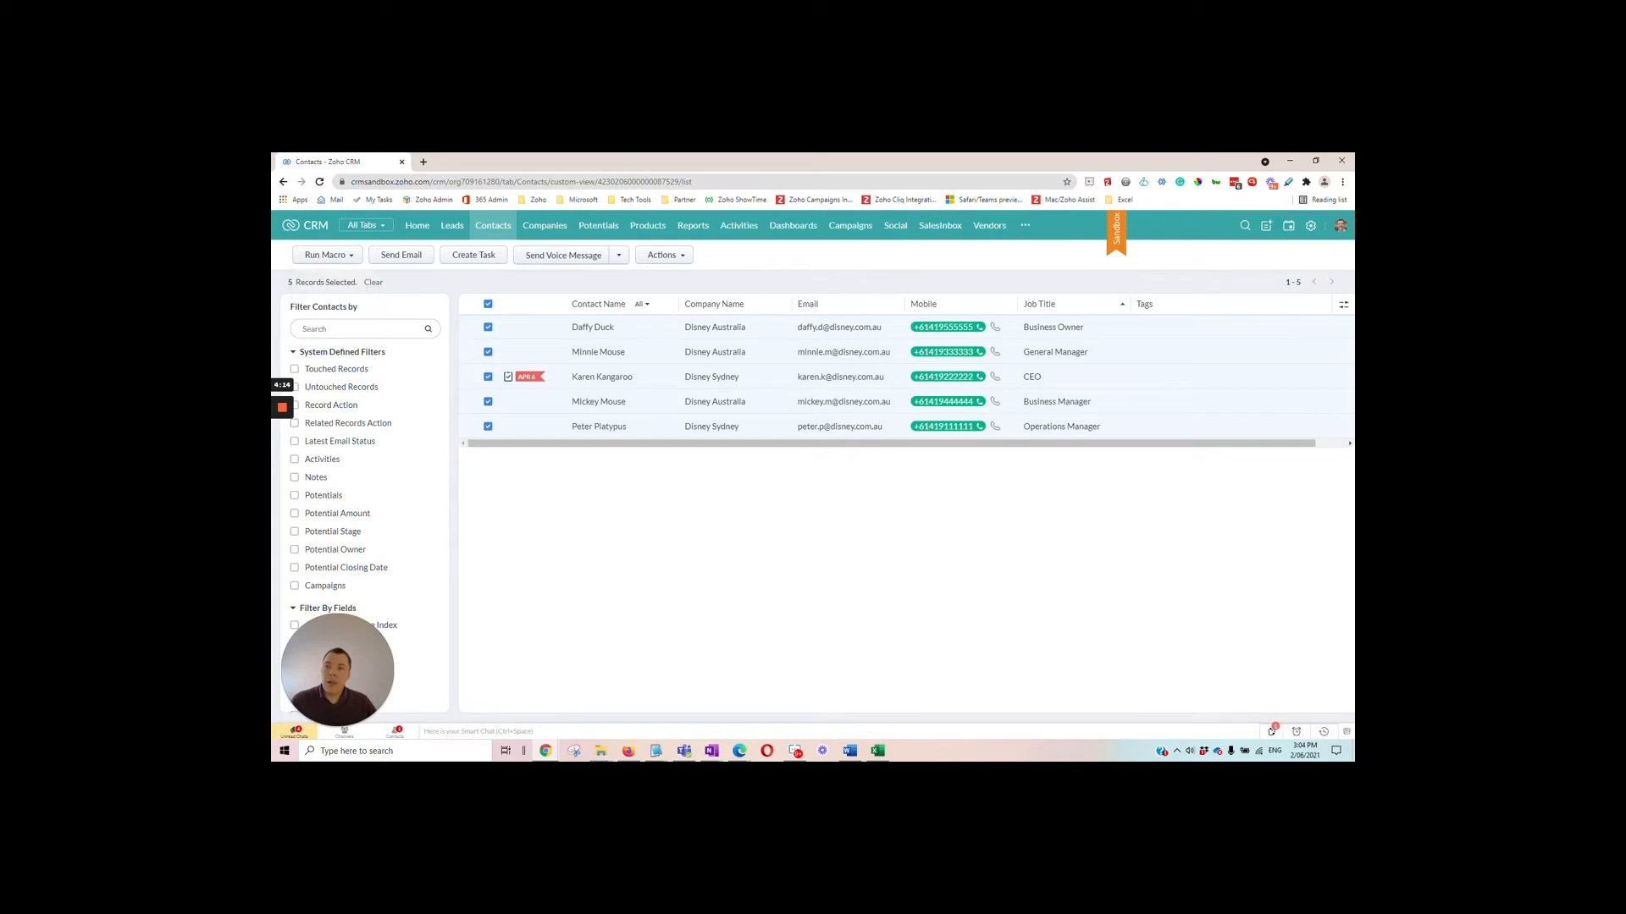
click(325, 254)
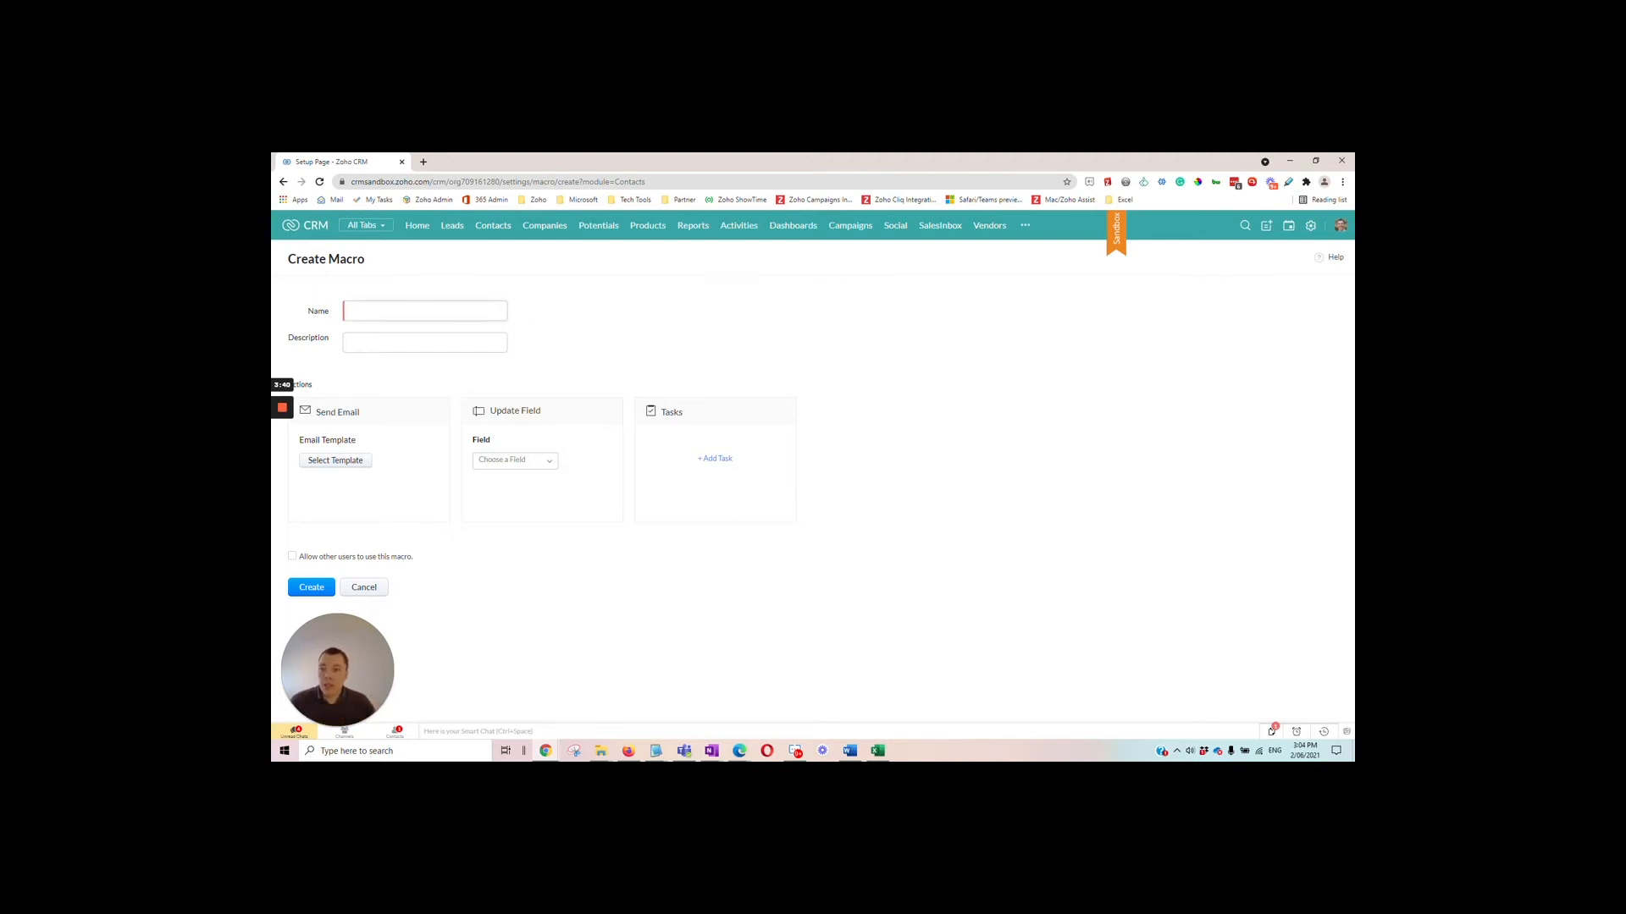
Step: Enter 'Welcome Client' as the macro name and 'Welcome client process' as the description
text(Welcome)
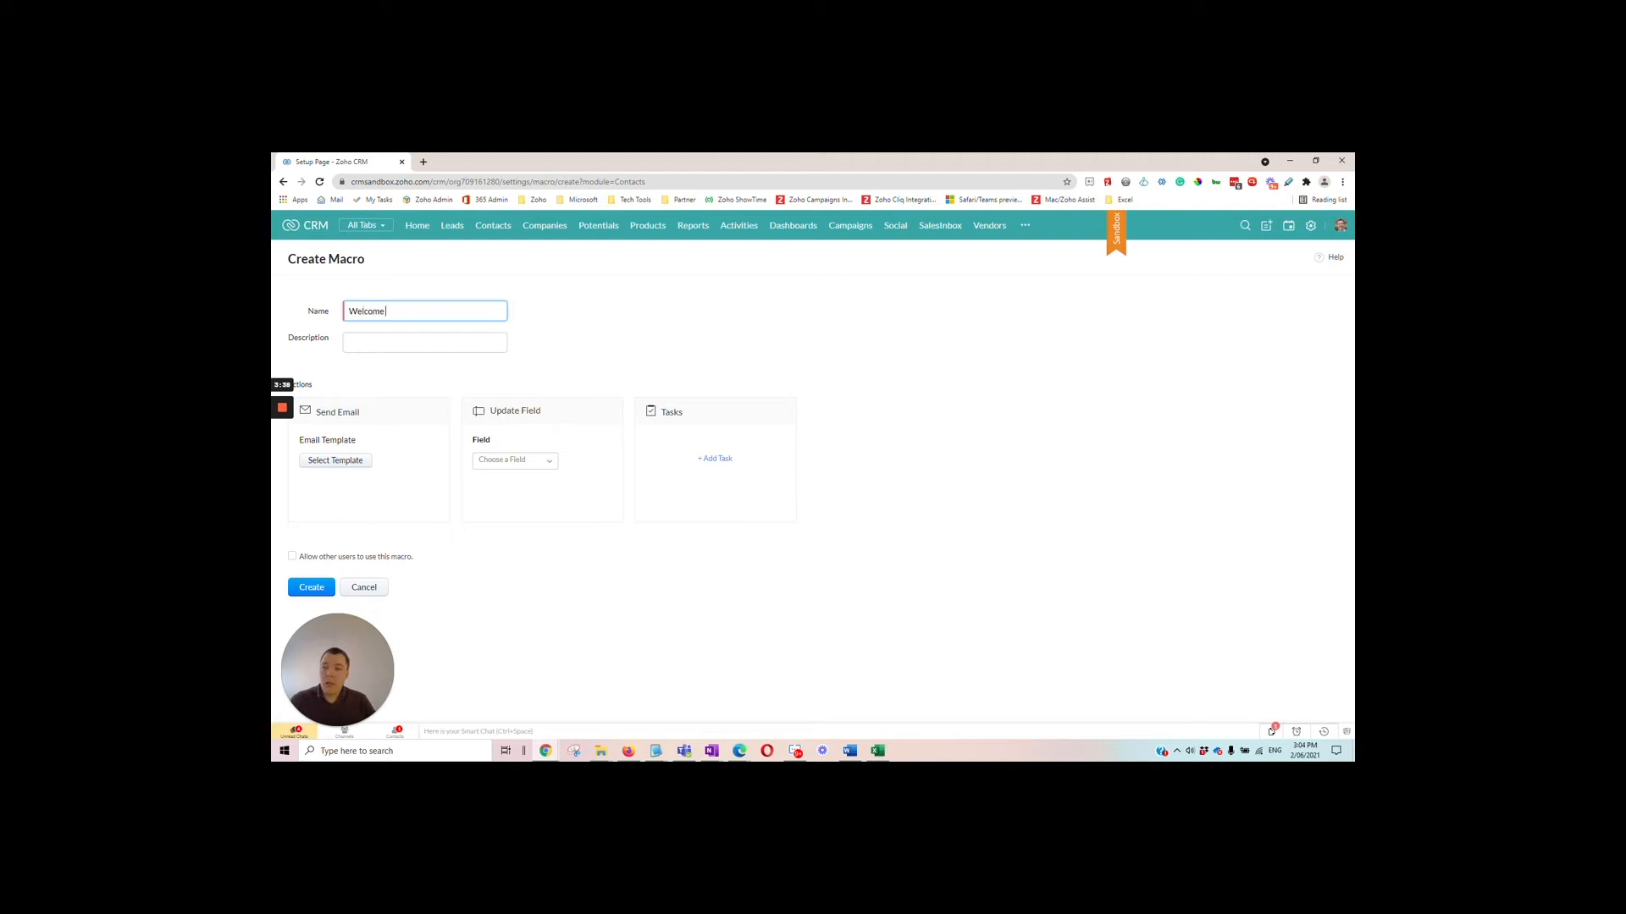
text(Client)
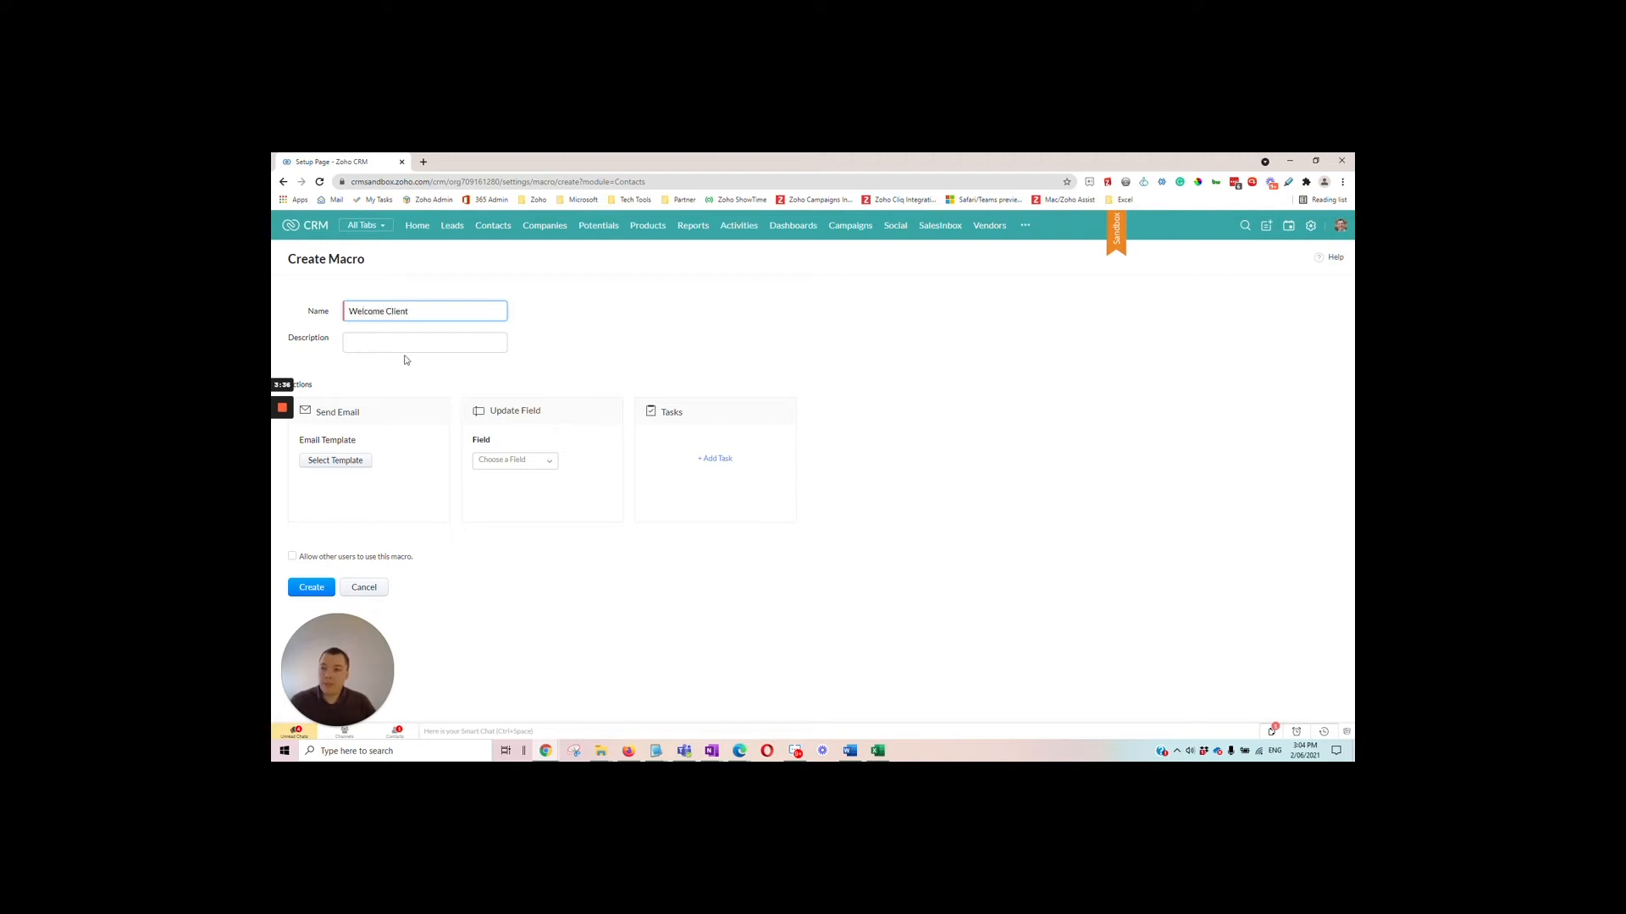
text(Welcome client process)
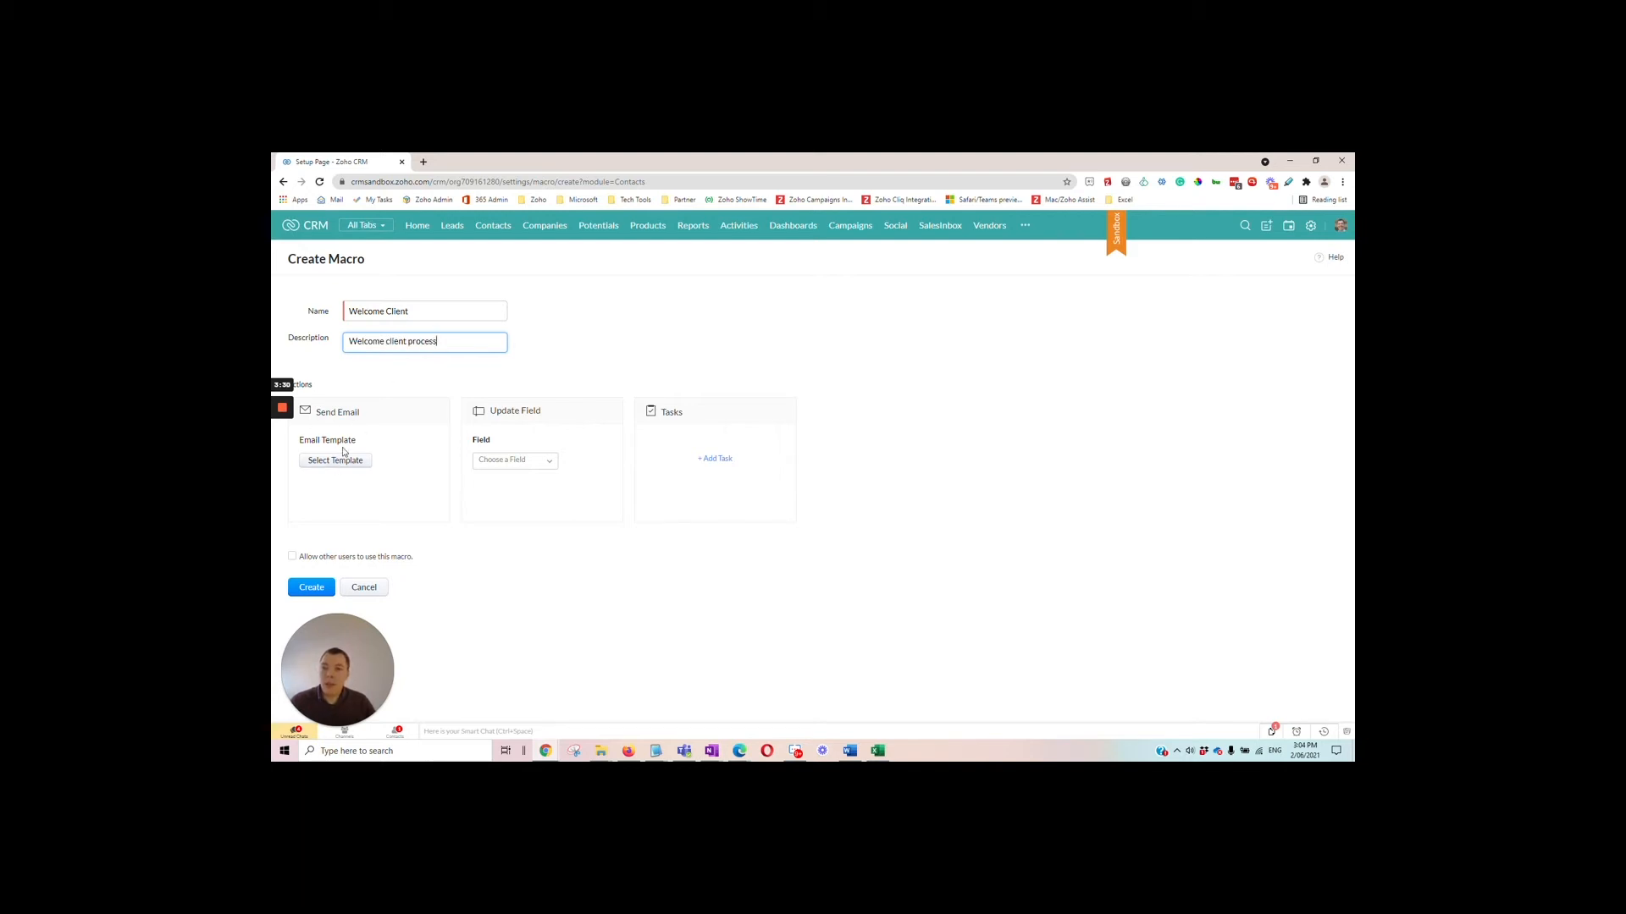
Step: Set the macro's send-email action to use the 'Welcome email' template
click(334, 461)
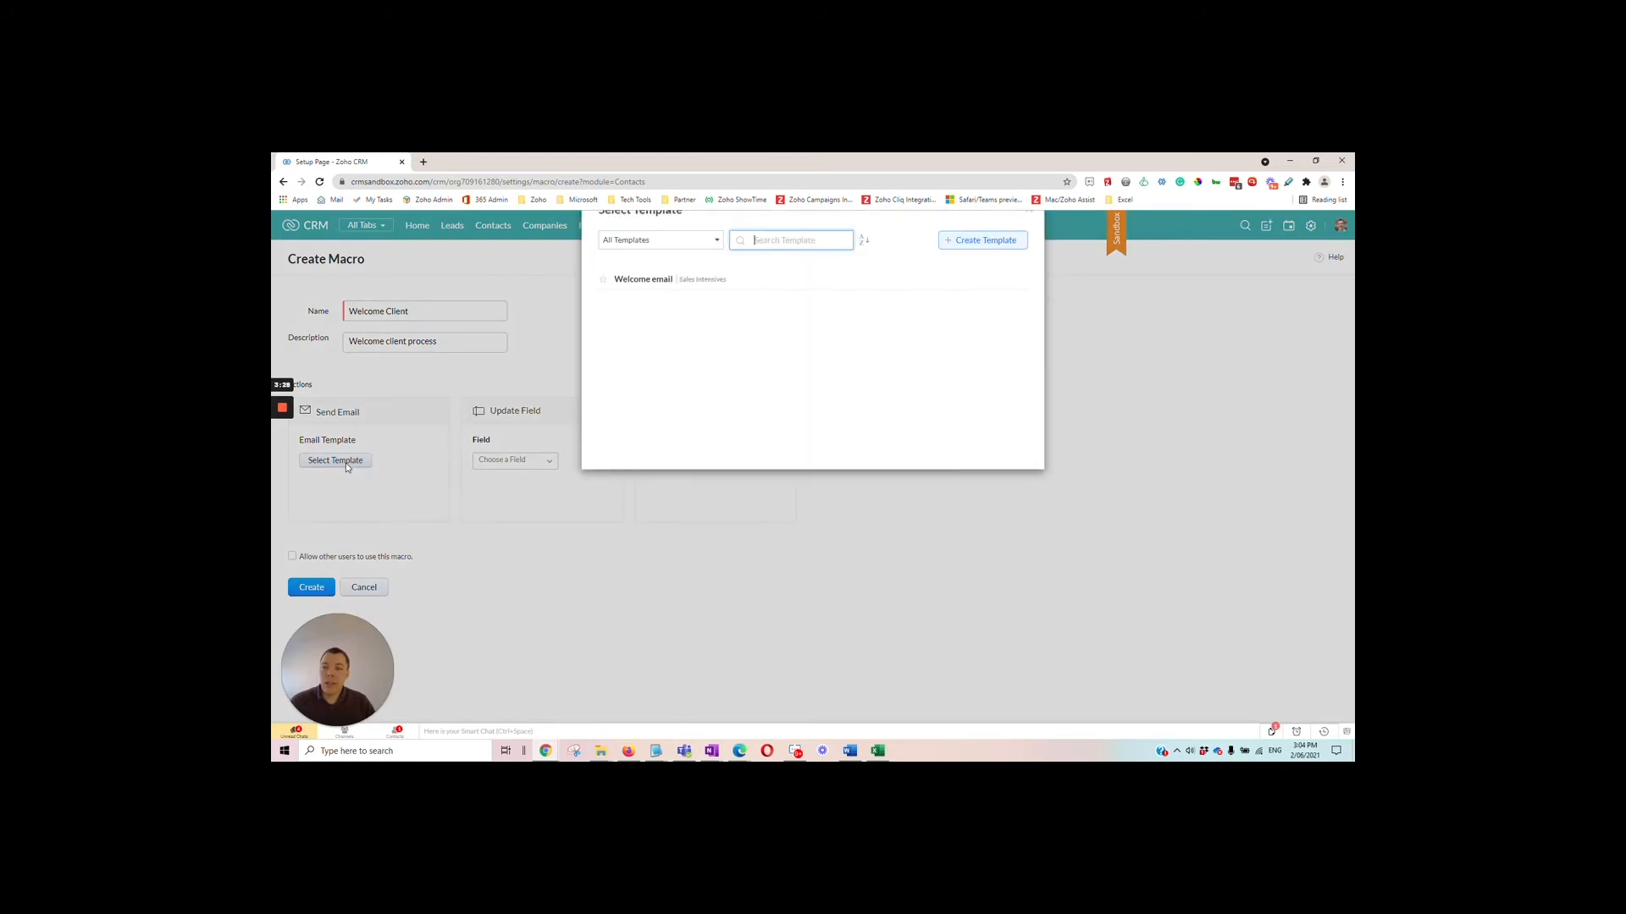
click(643, 280)
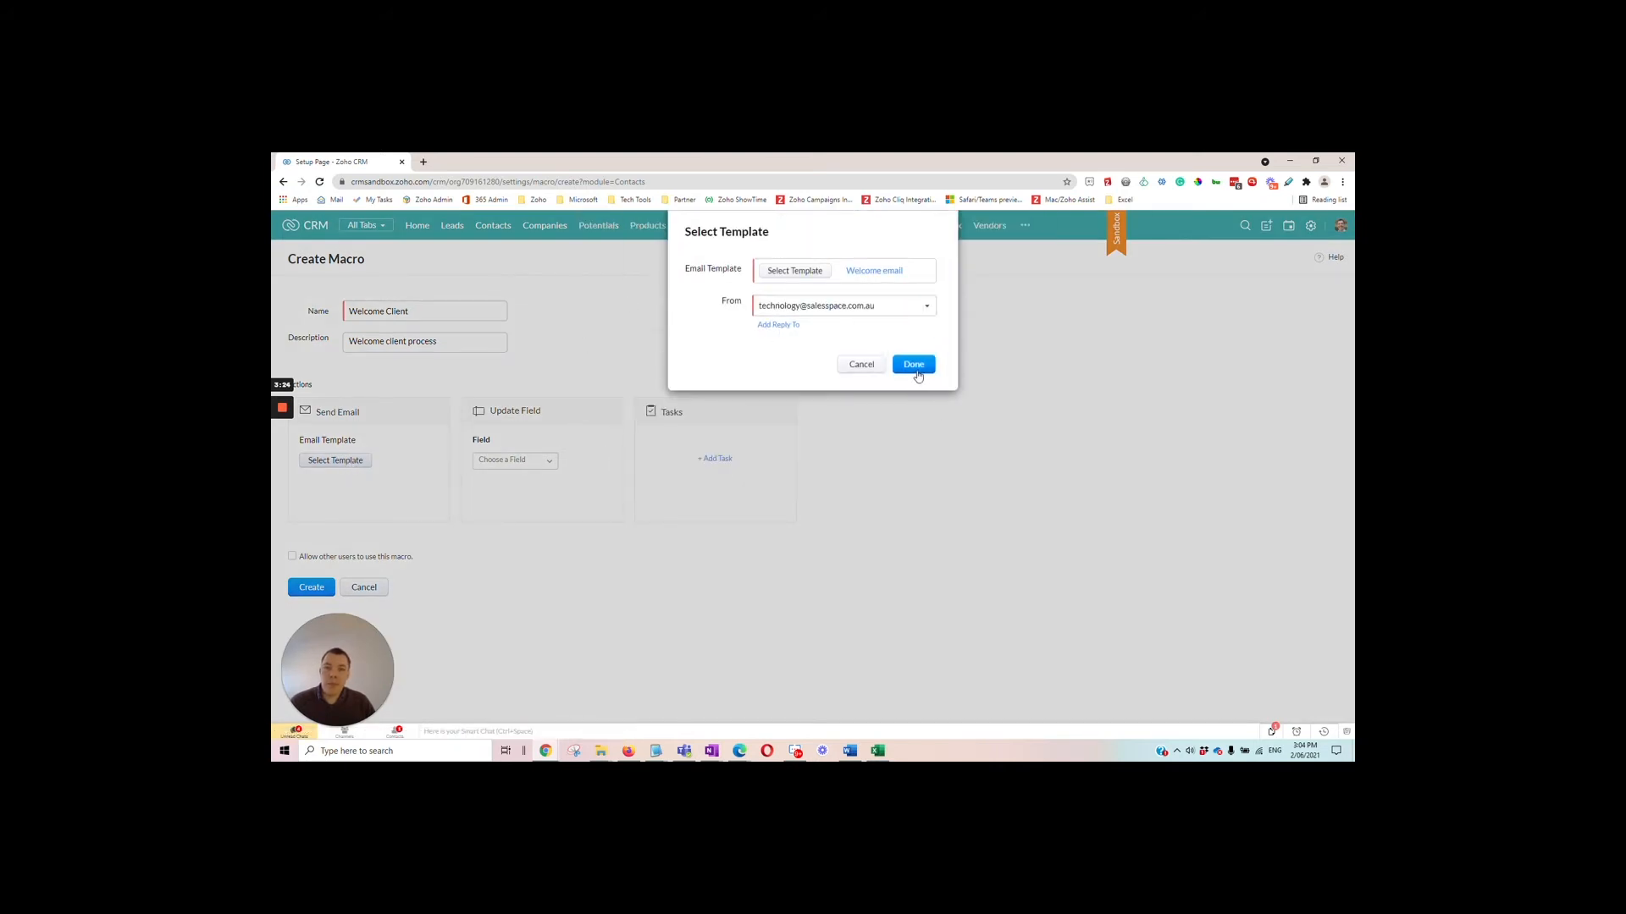
click(913, 364)
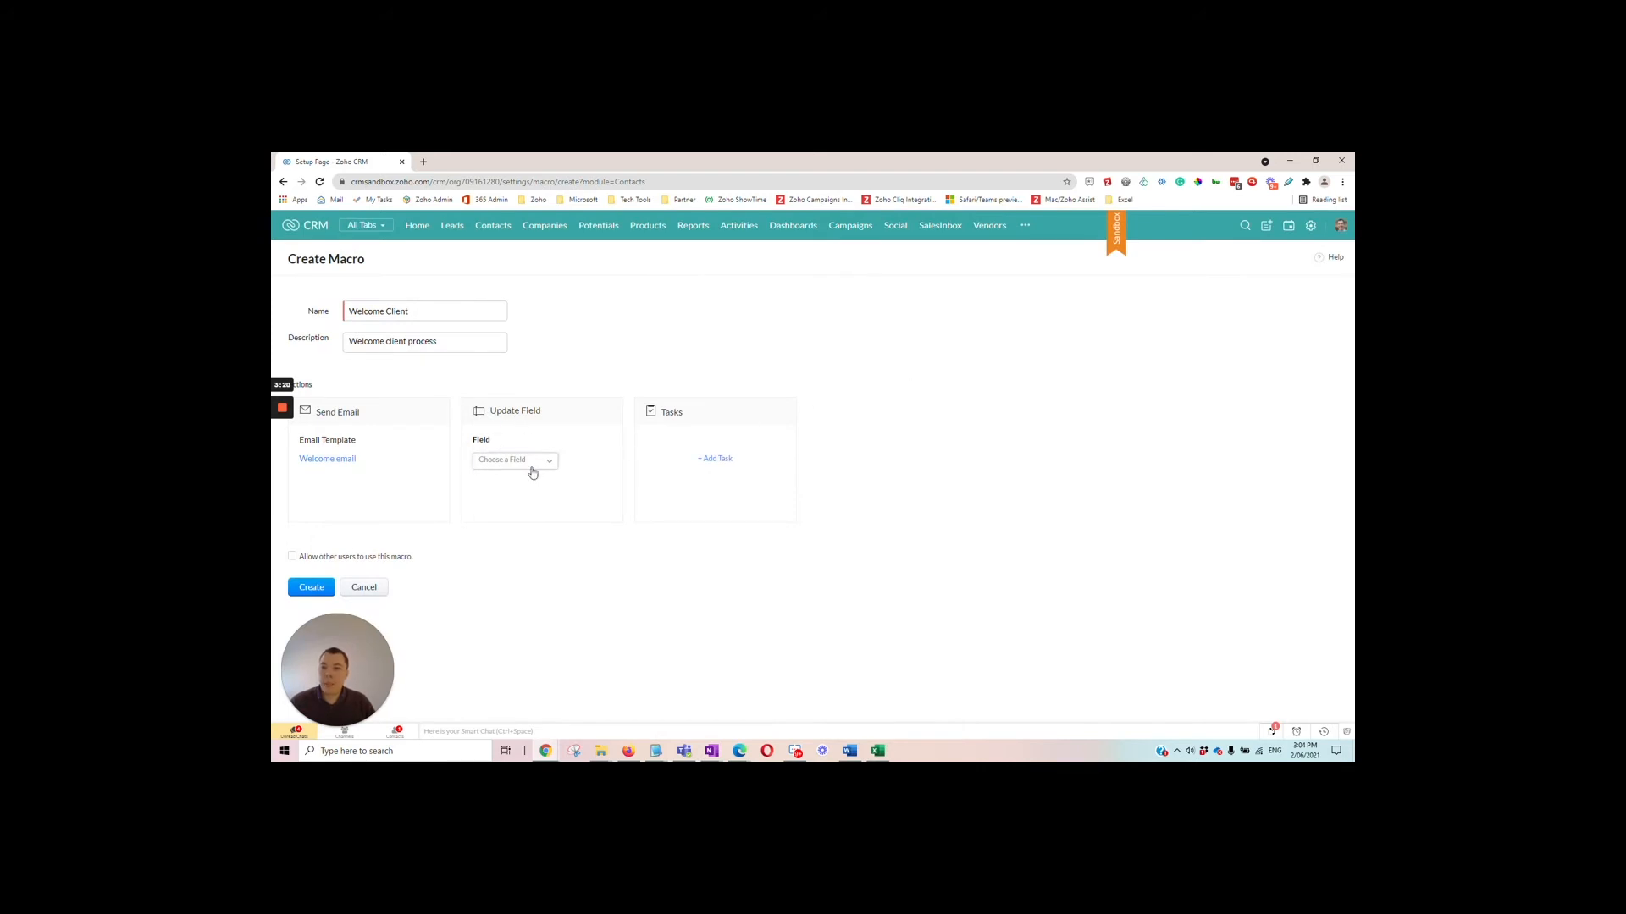
Step: Add a field update setting Start Date to the date the macro runs
click(515, 459)
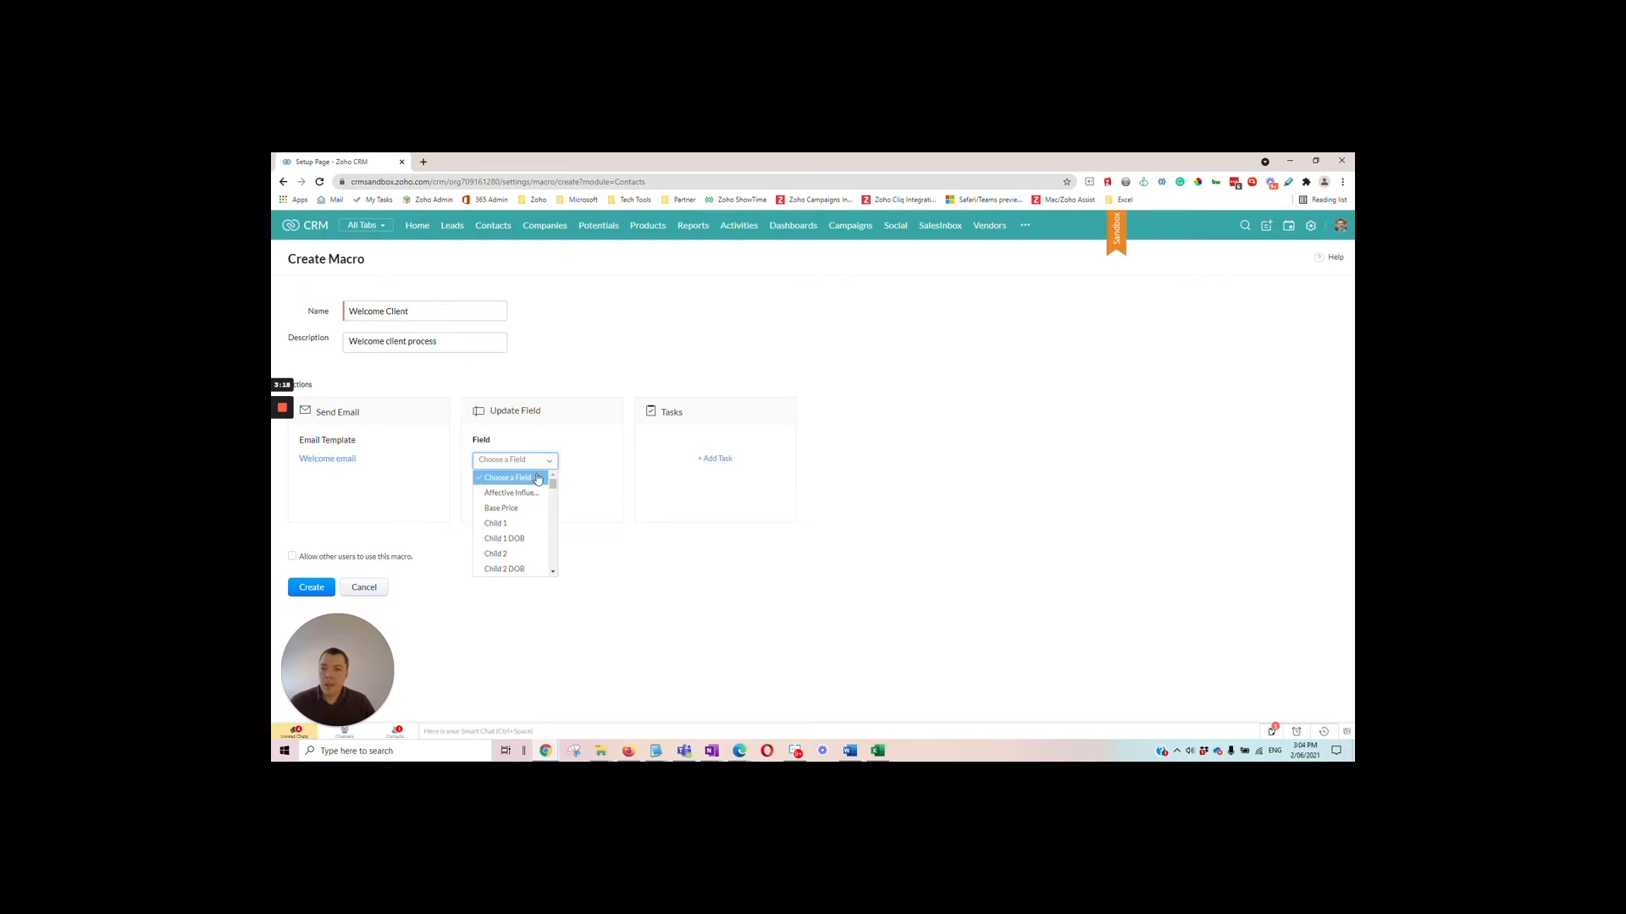
scroll(down, 3)
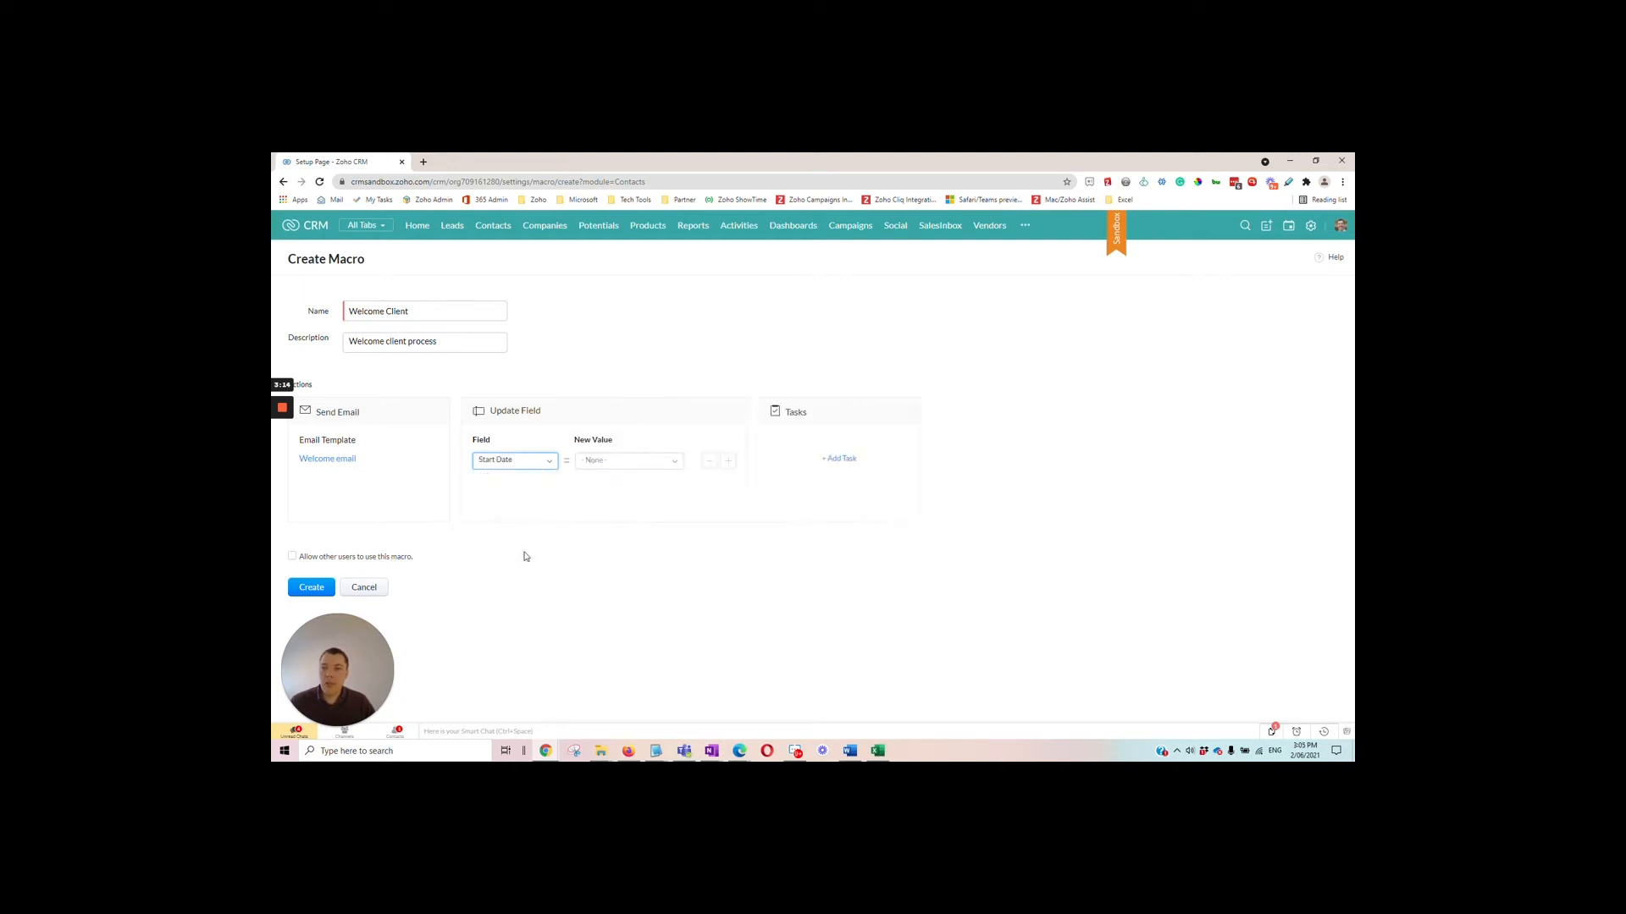
click(627, 461)
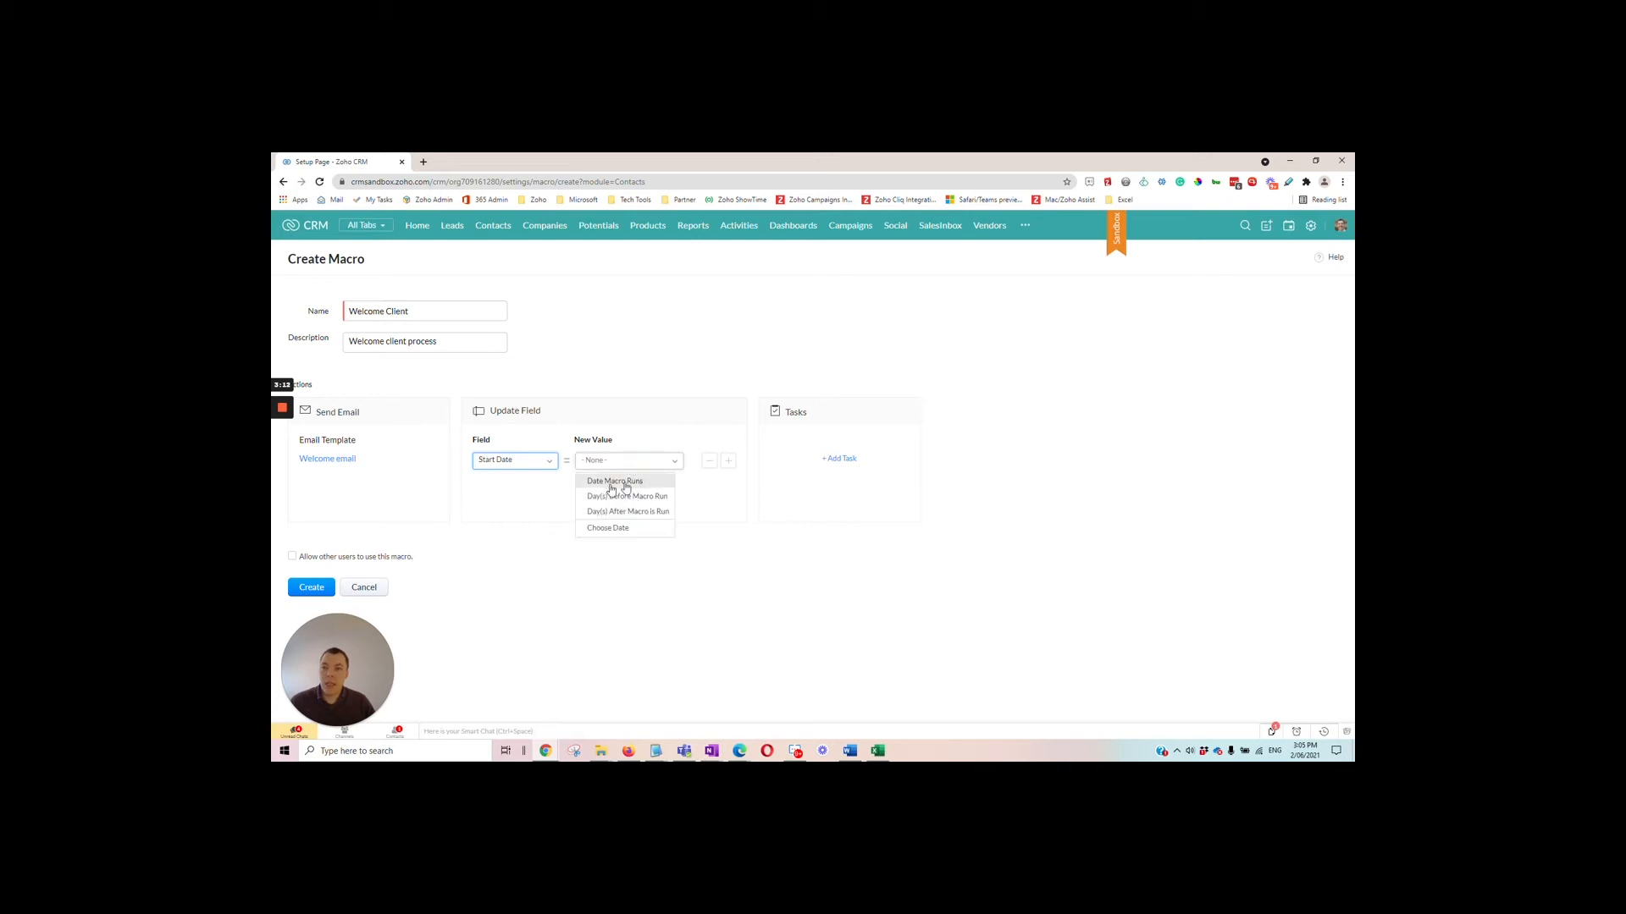
click(613, 480)
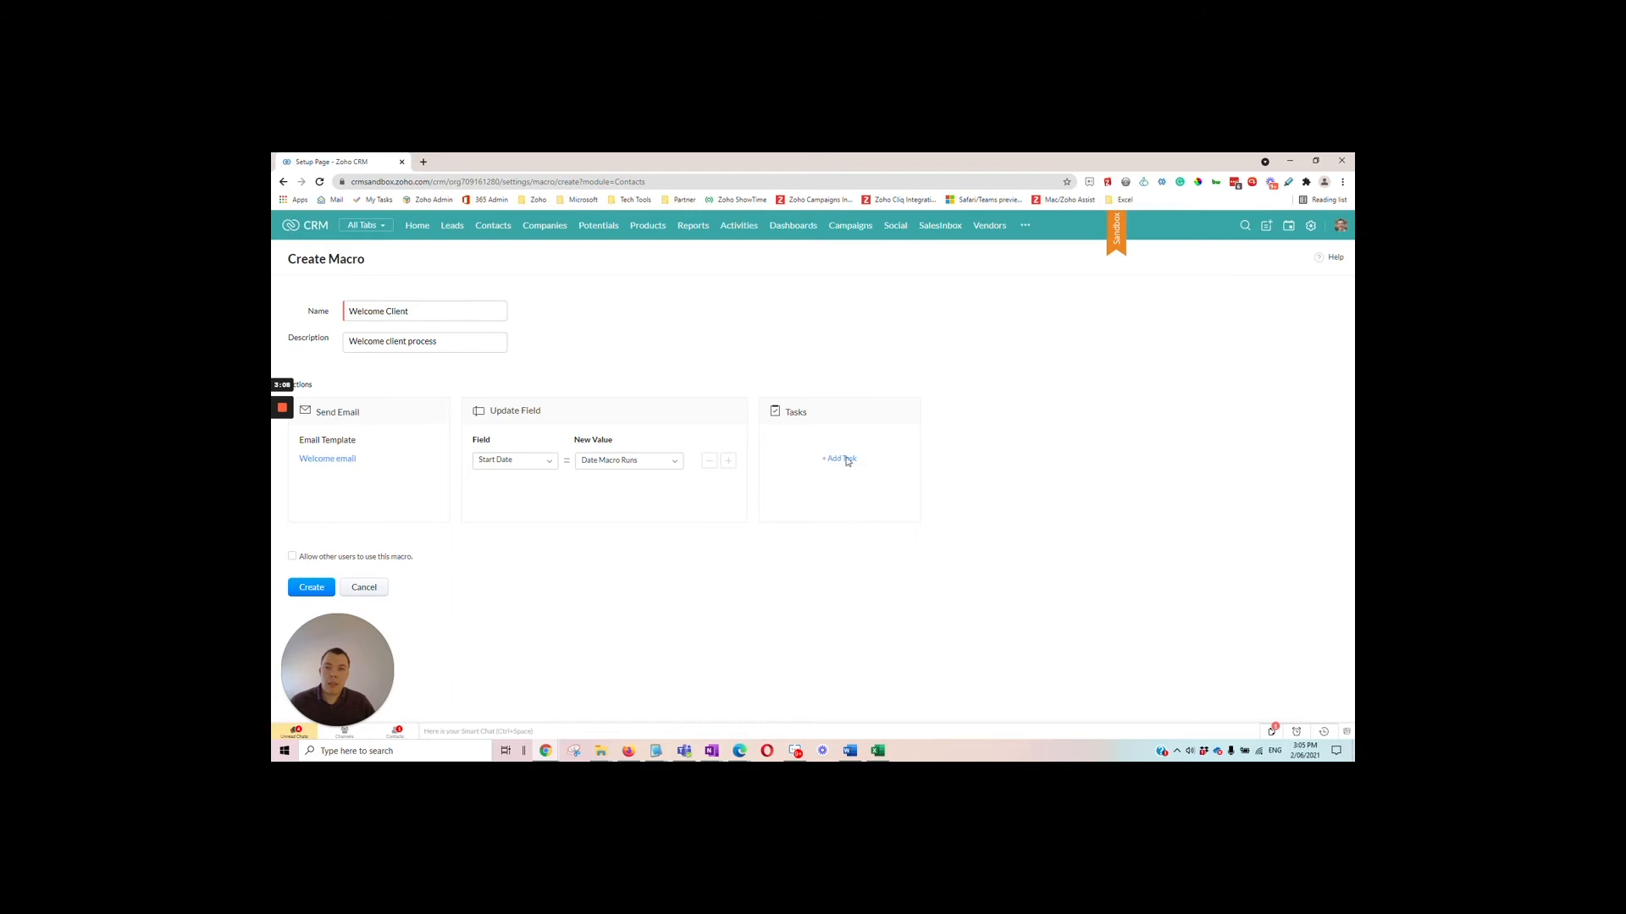
Step: Add a 'Call and welcome client' task due in 2 days with status Not Started
click(838, 459)
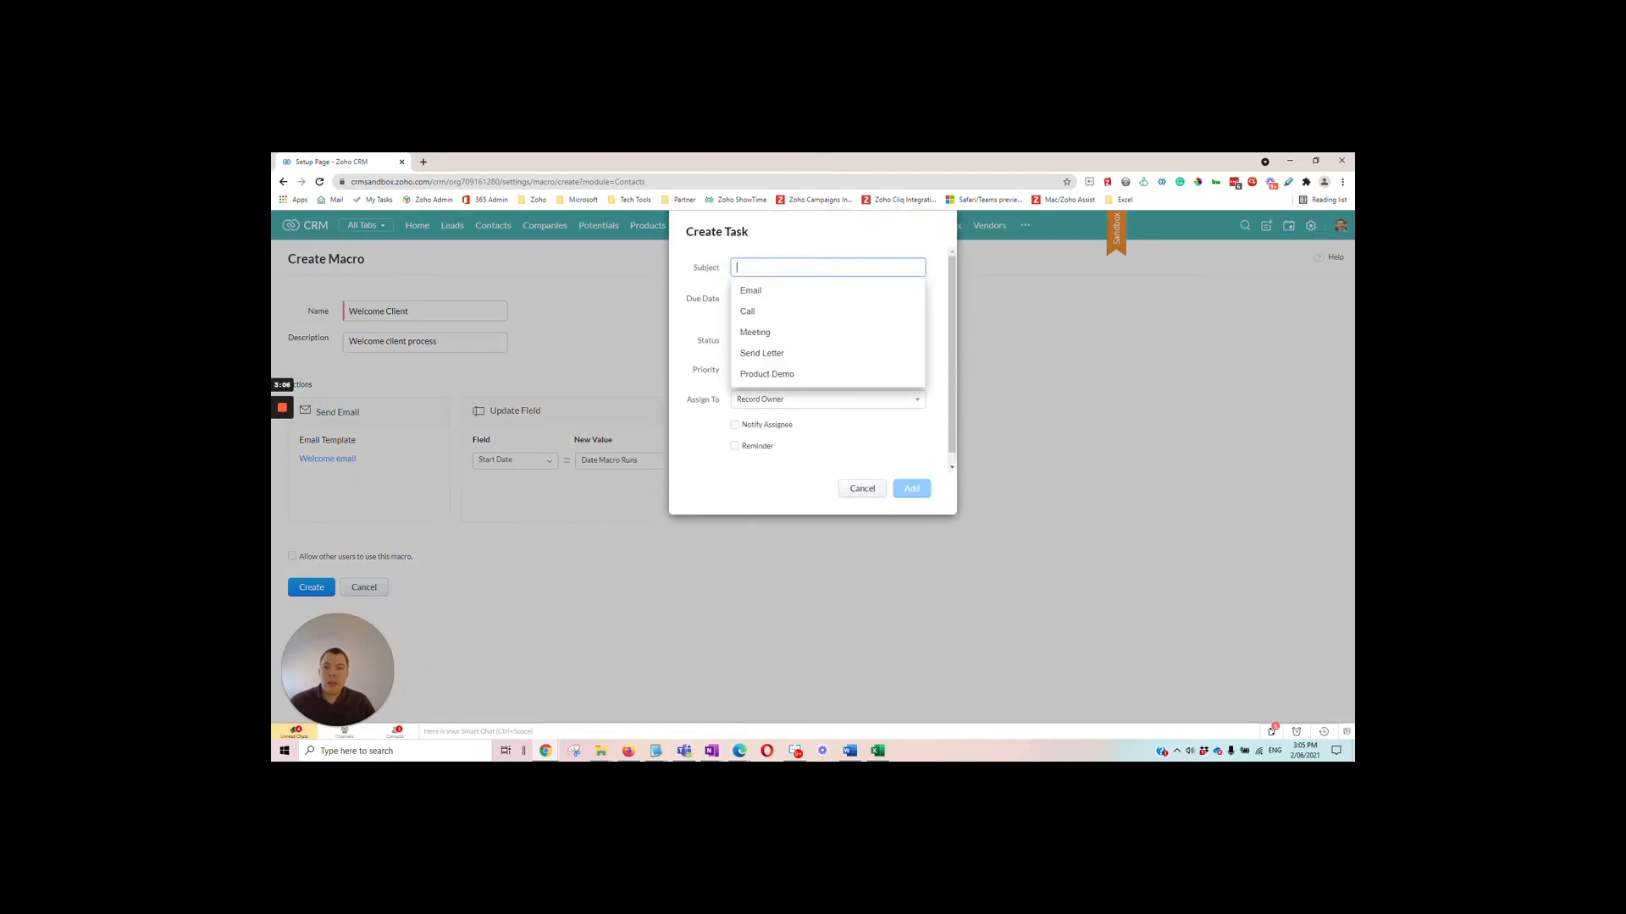
click(747, 311)
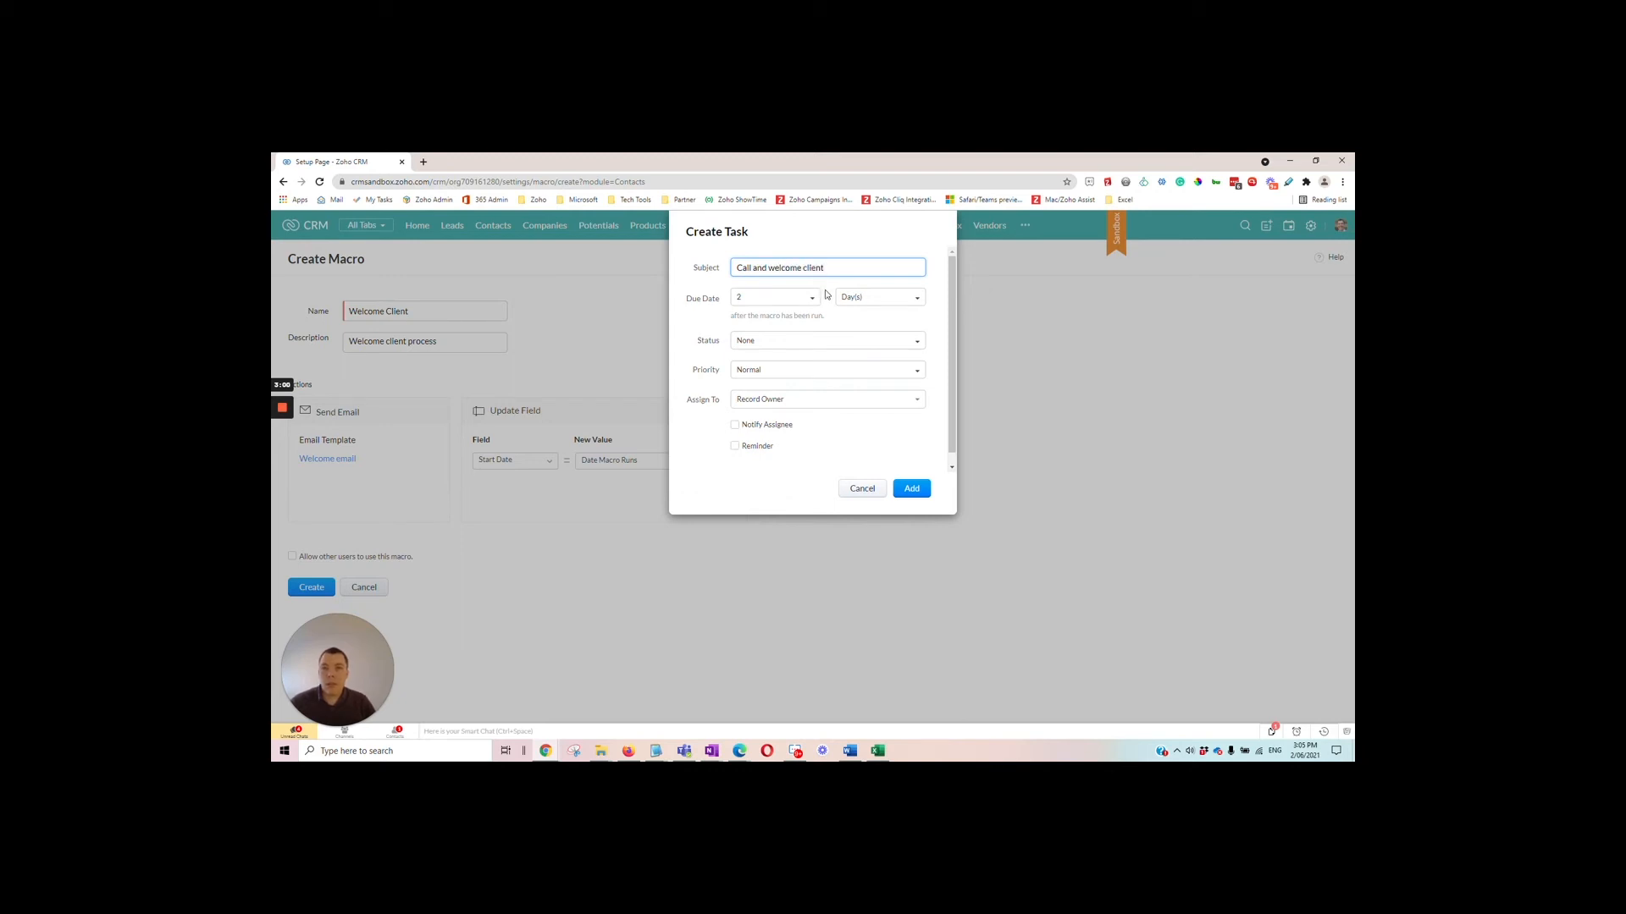
mouse_move(825, 342)
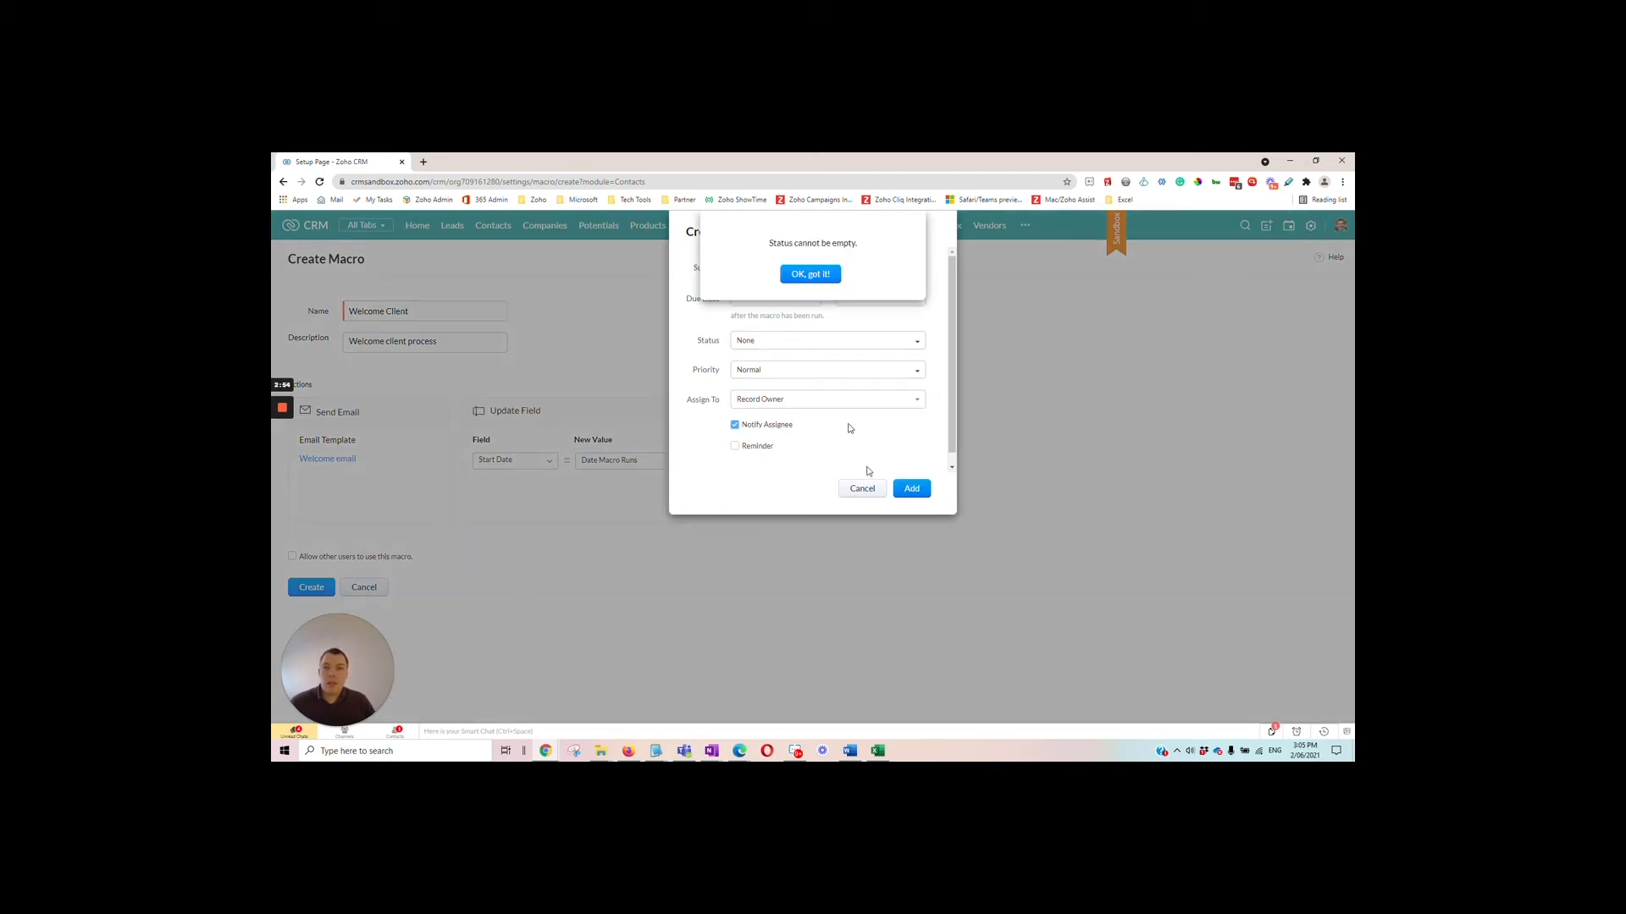
click(810, 274)
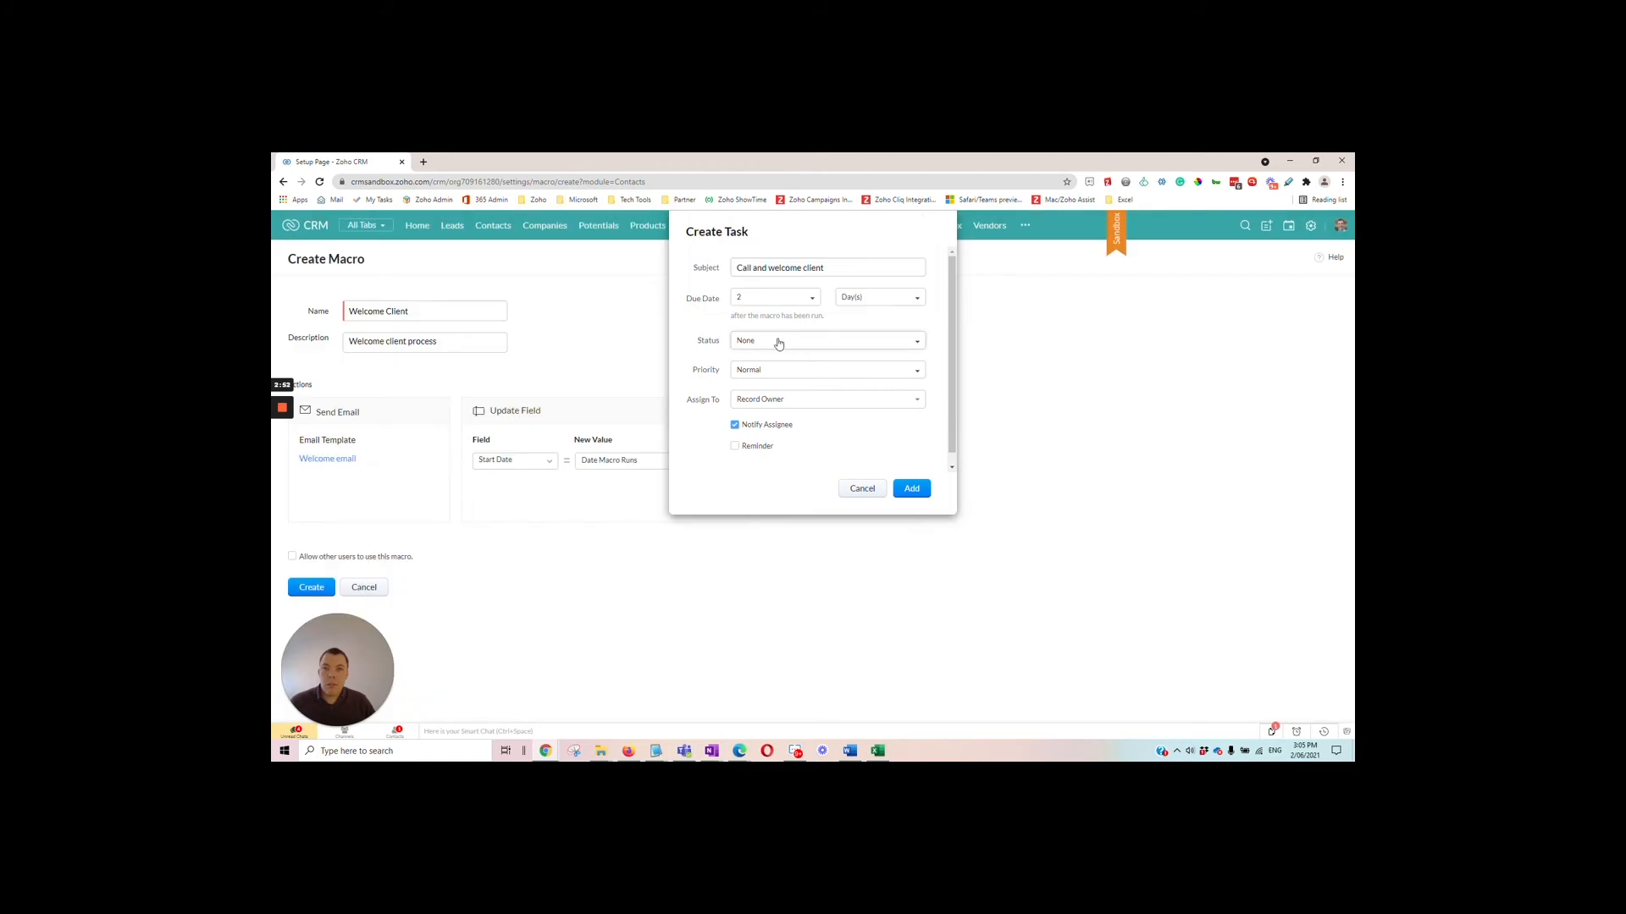
click(826, 341)
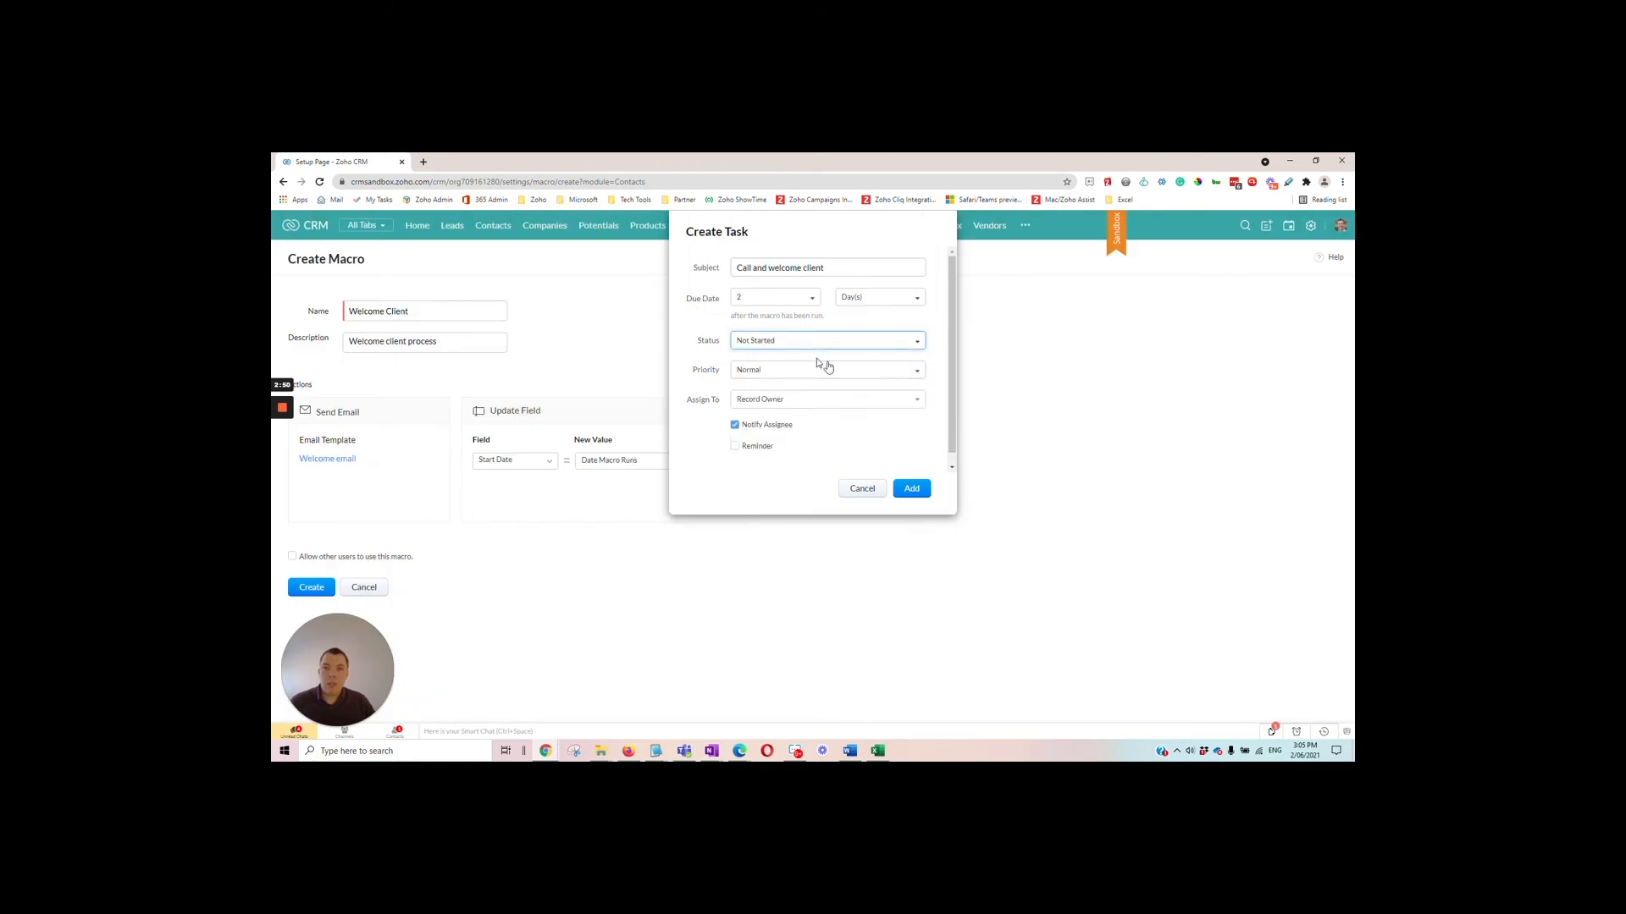
click(911, 487)
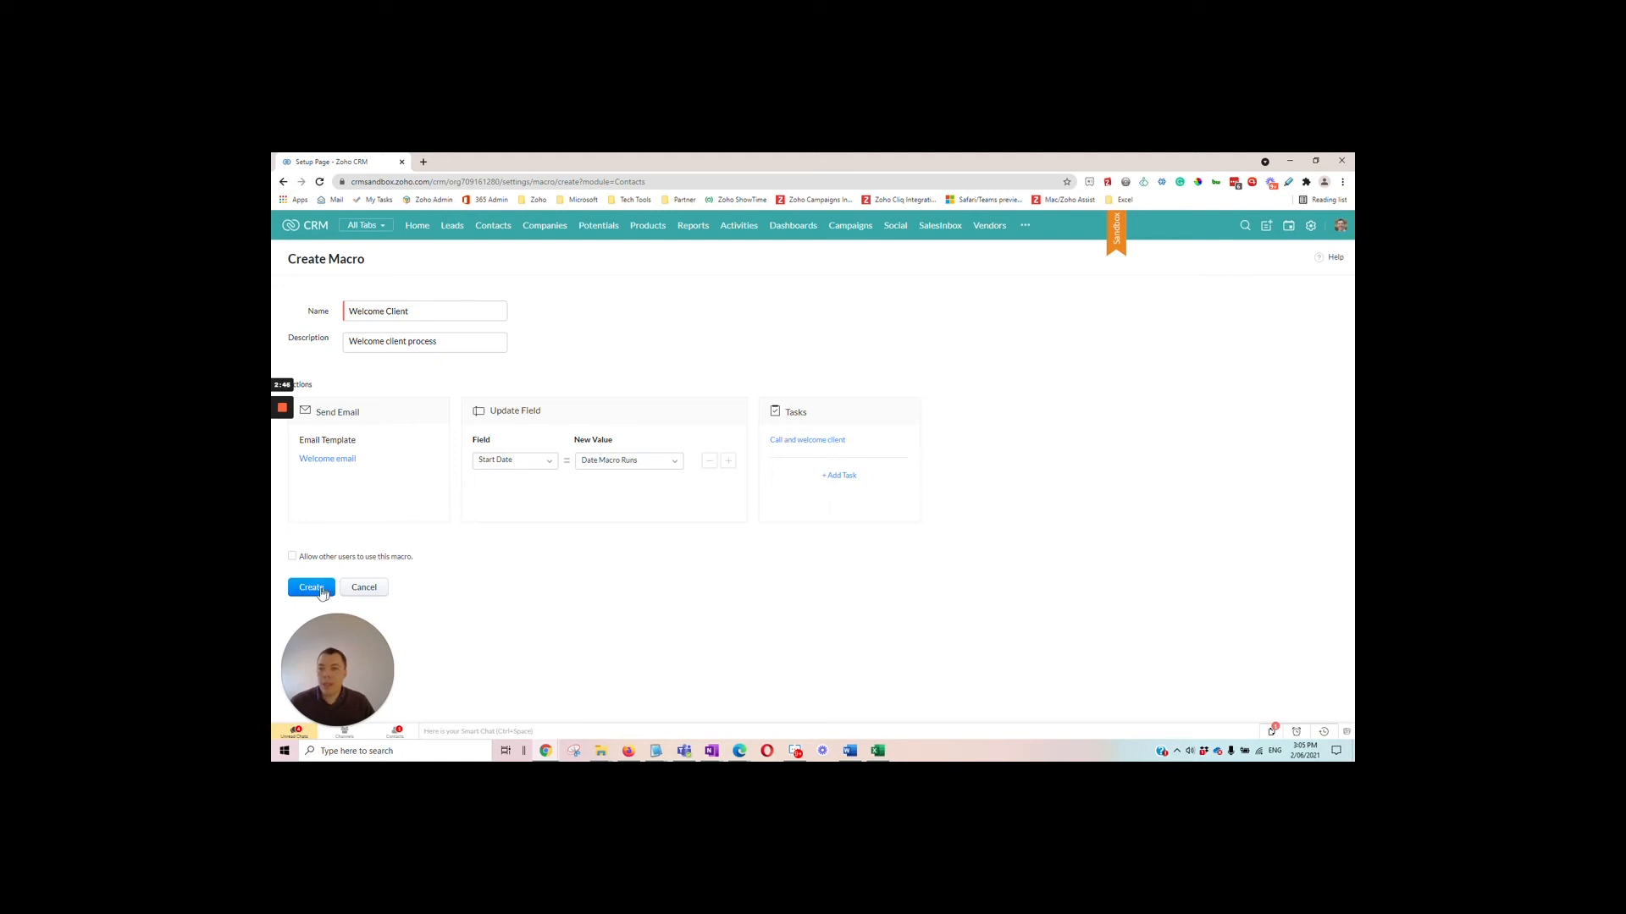
Step: Save the Welcome Client macro and return to the contacts list
click(309, 587)
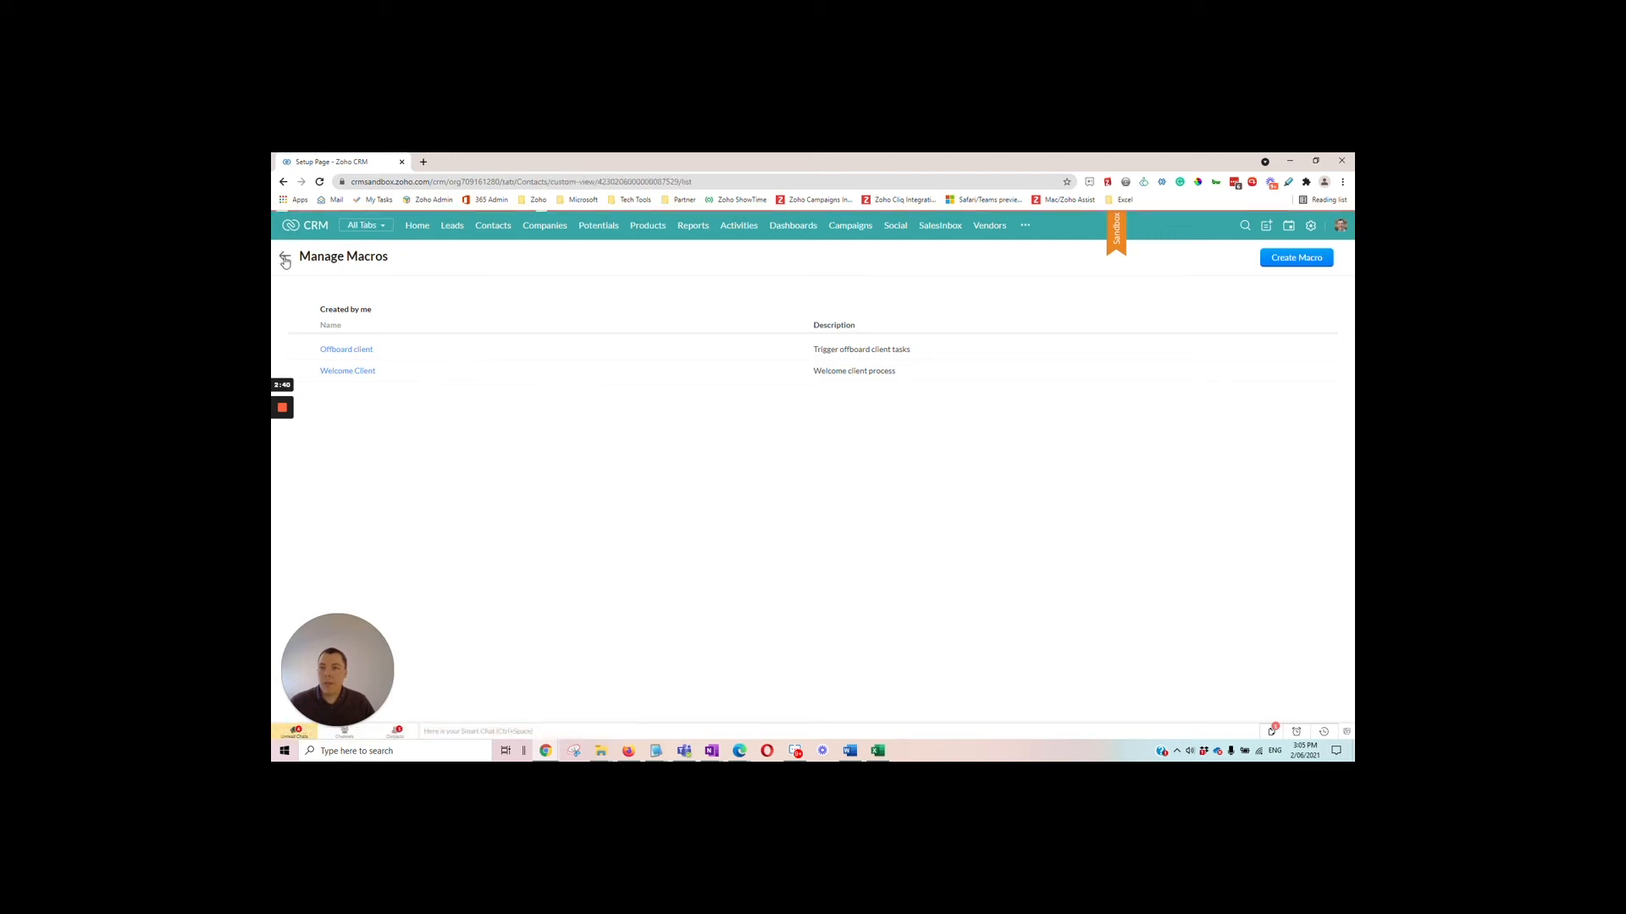
click(284, 259)
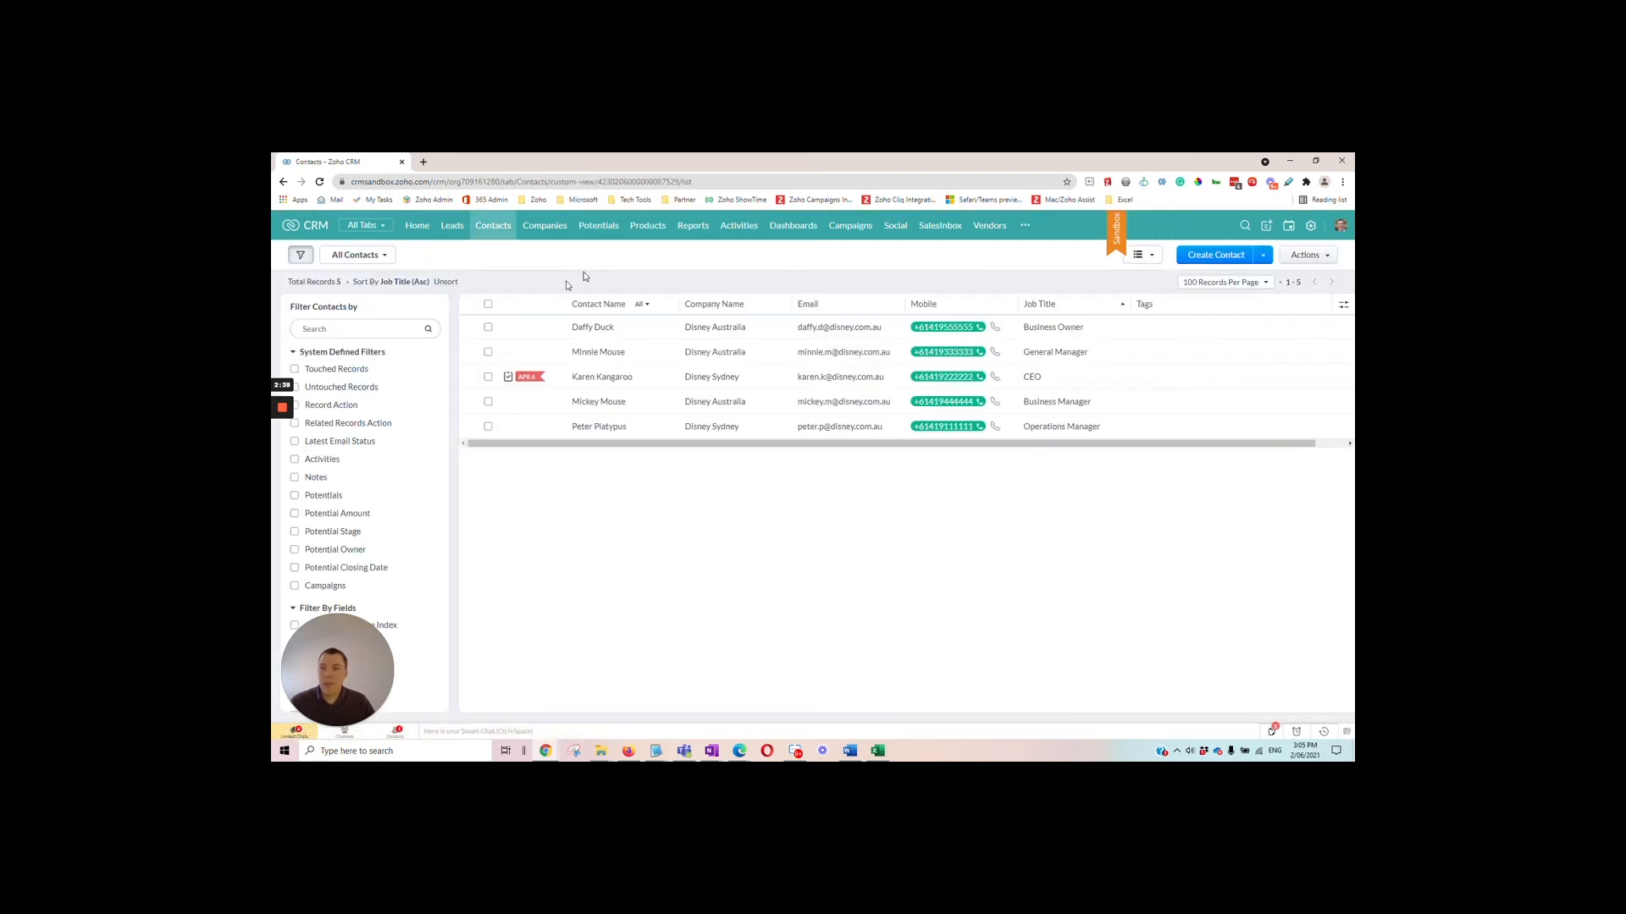
mouse_move(593, 327)
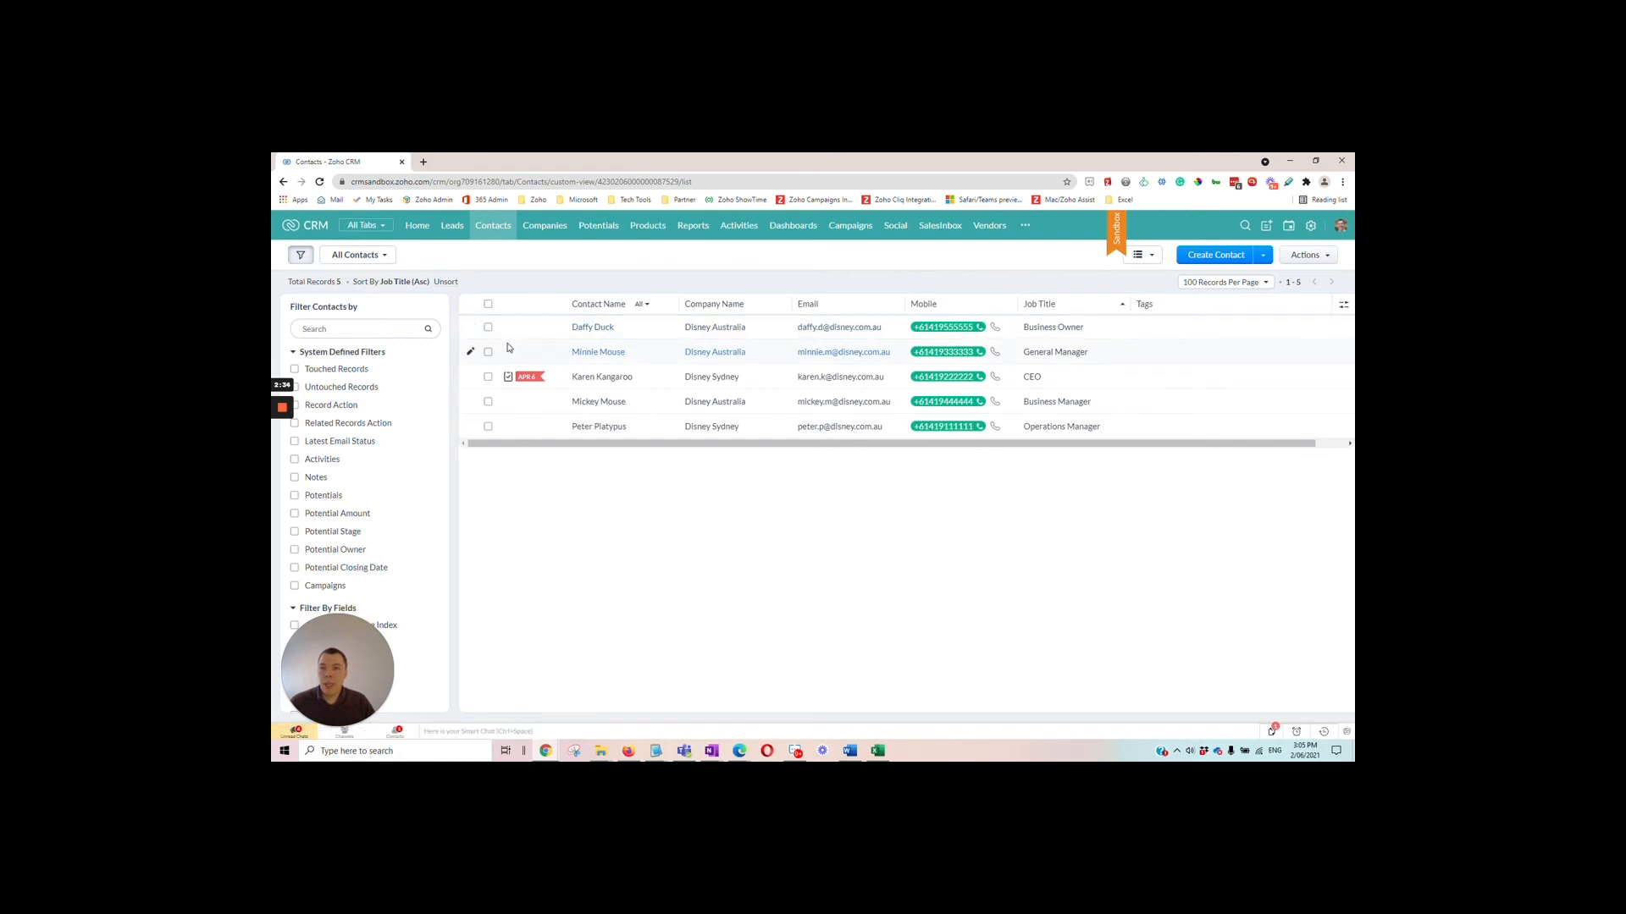
Step: Select Daffy Duck and Minnie Mouse and bring up the Run Macro list
click(488, 327)
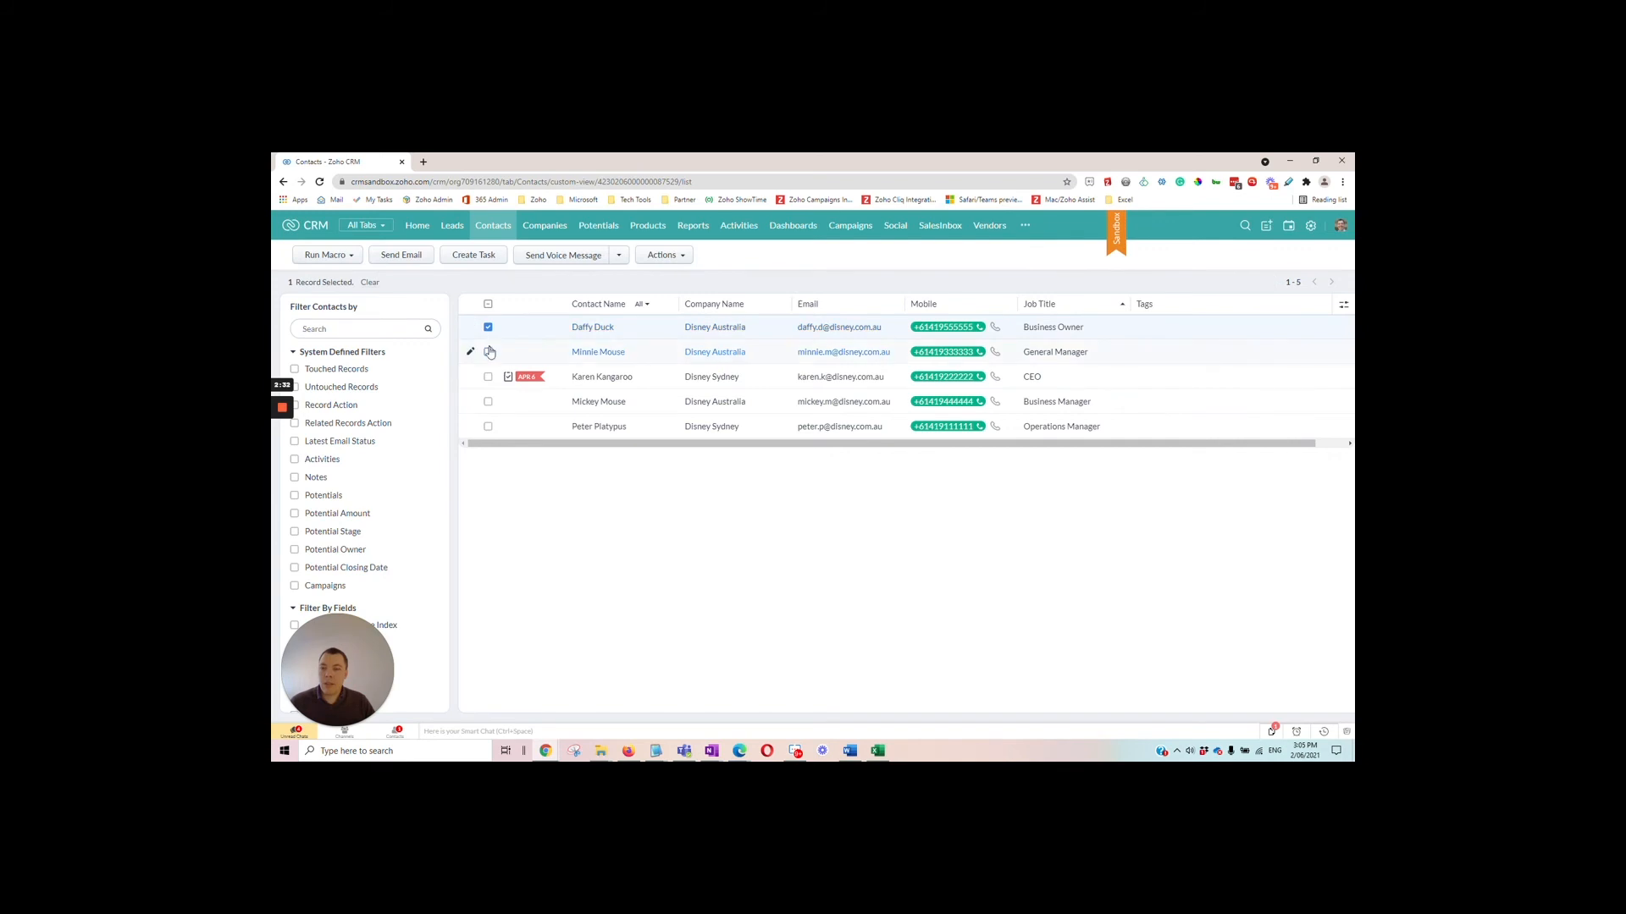
click(488, 352)
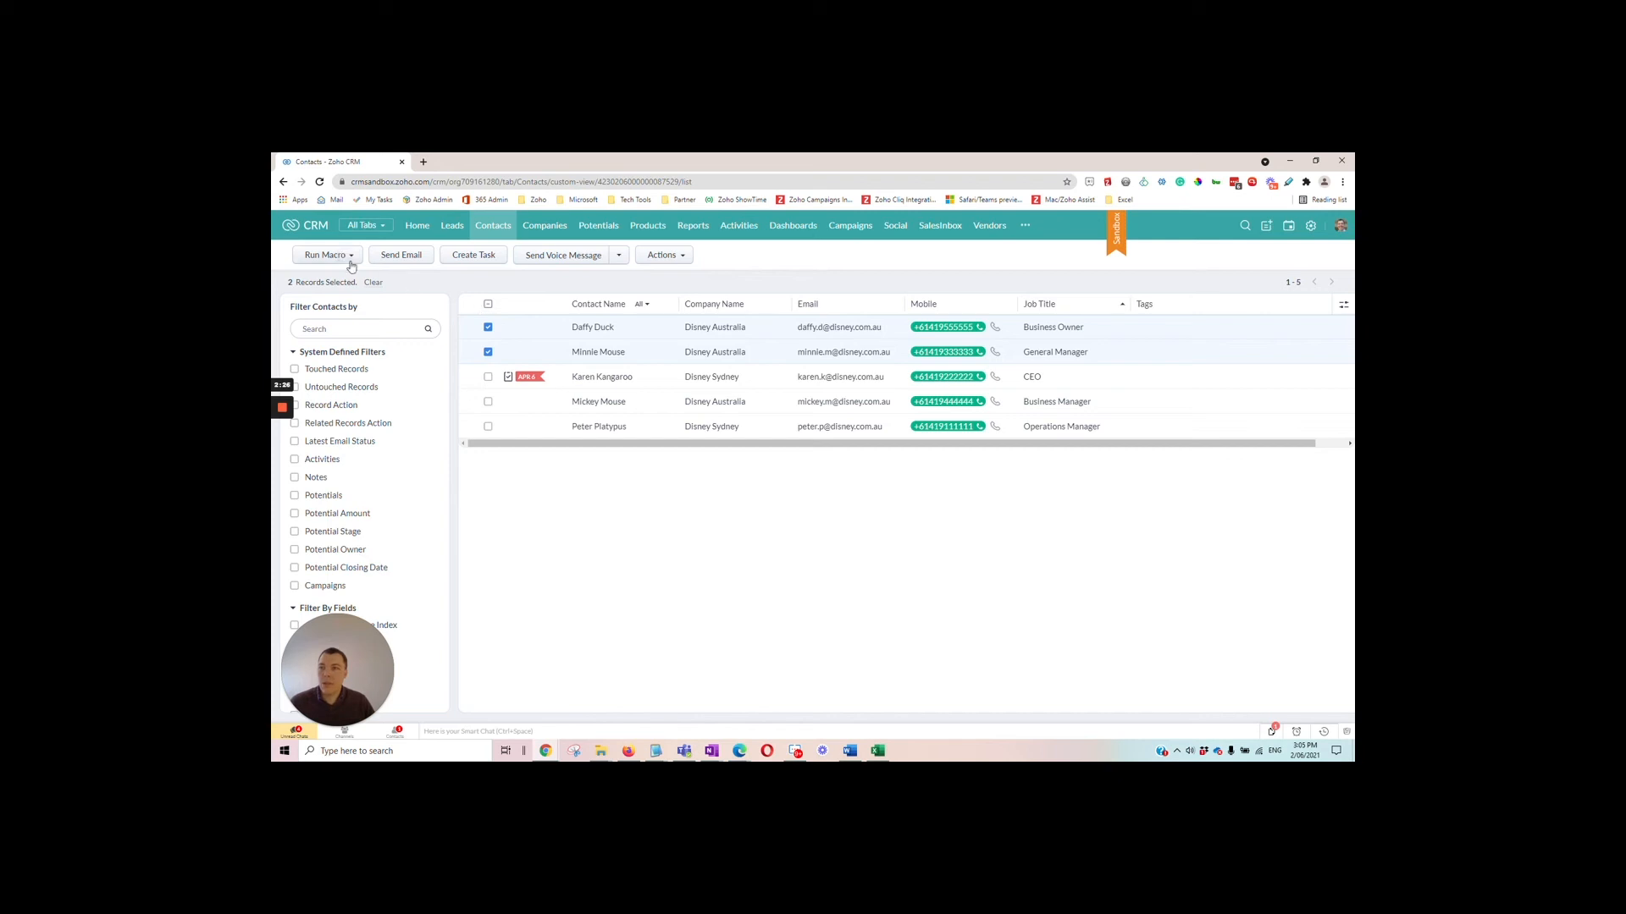
click(327, 254)
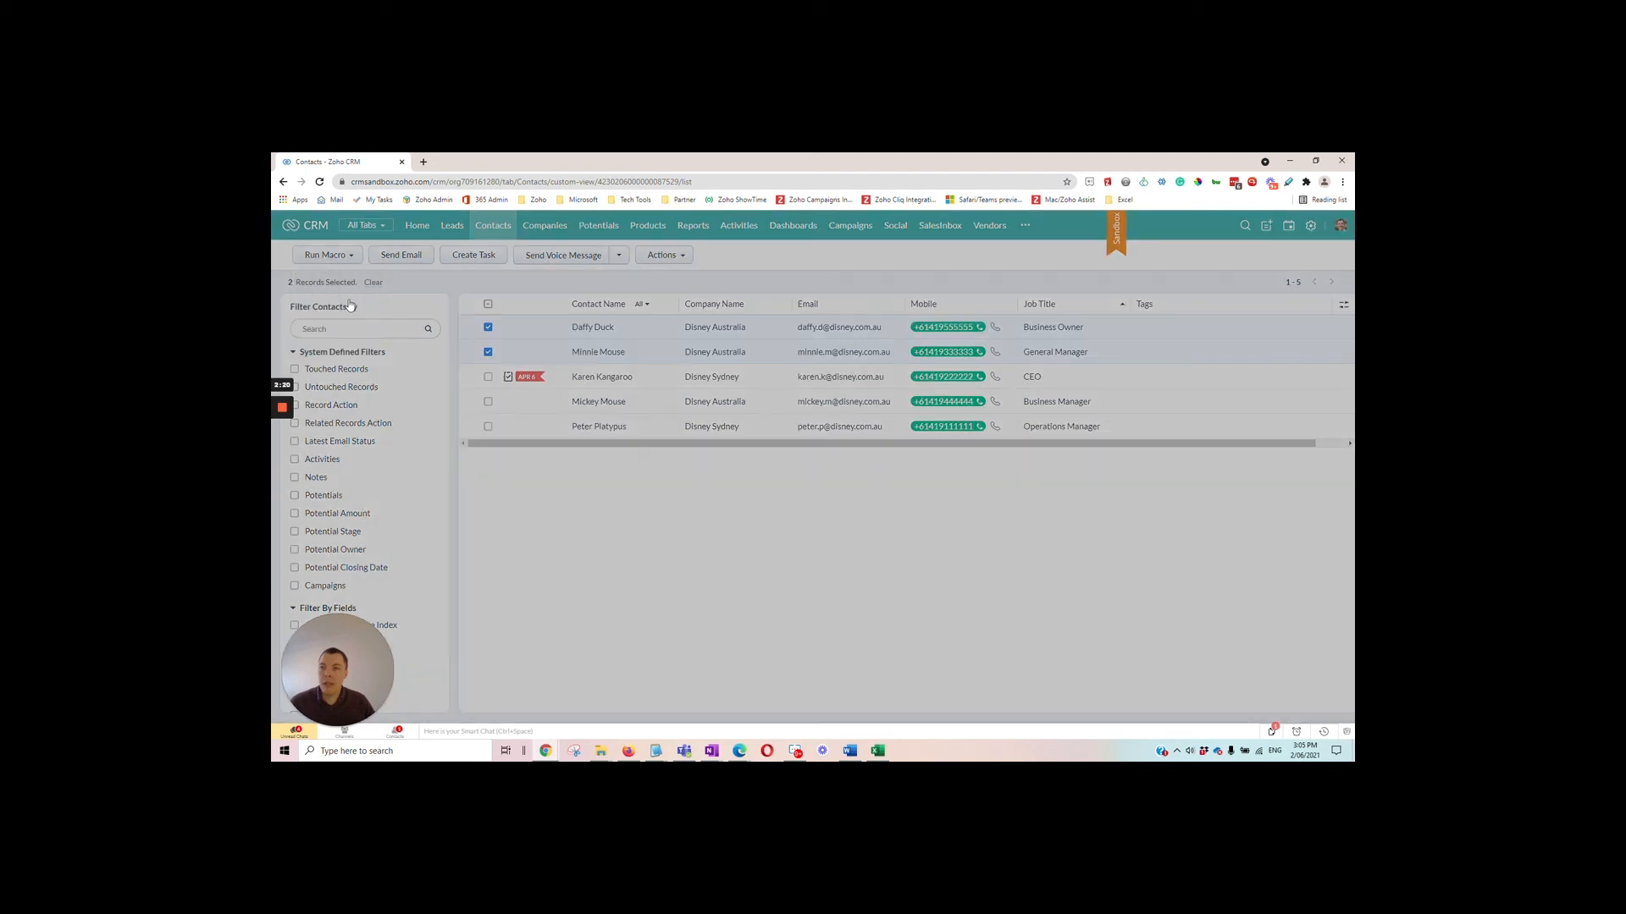
Step: Run the Welcome Client macro on both selected contacts and confirm
click(325, 254)
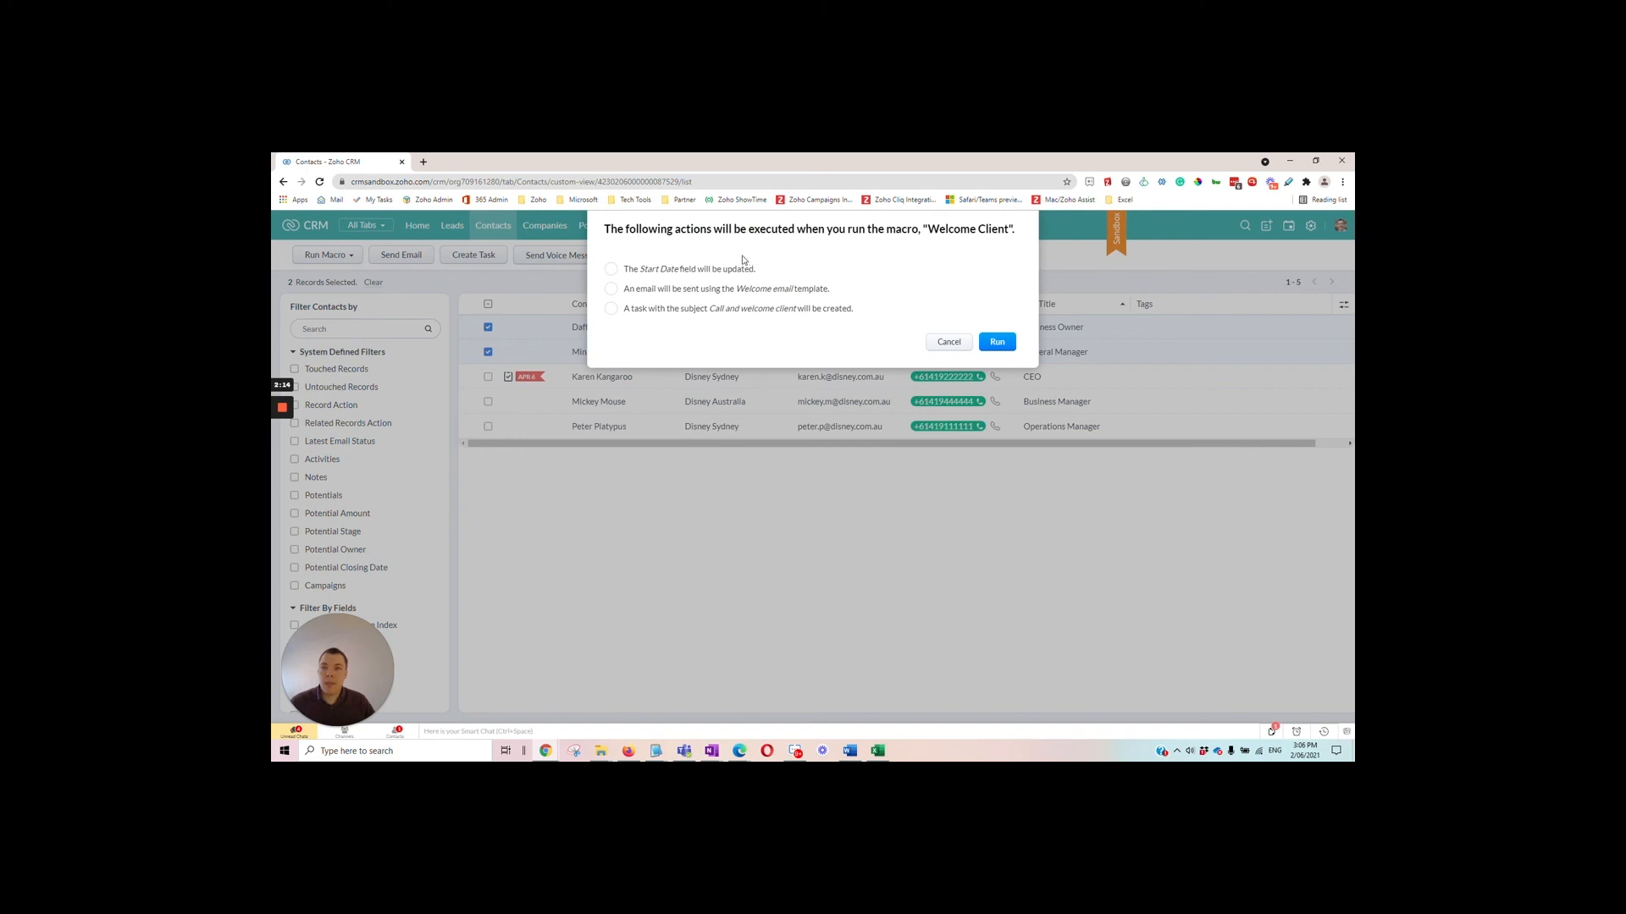
mouse_move(615, 291)
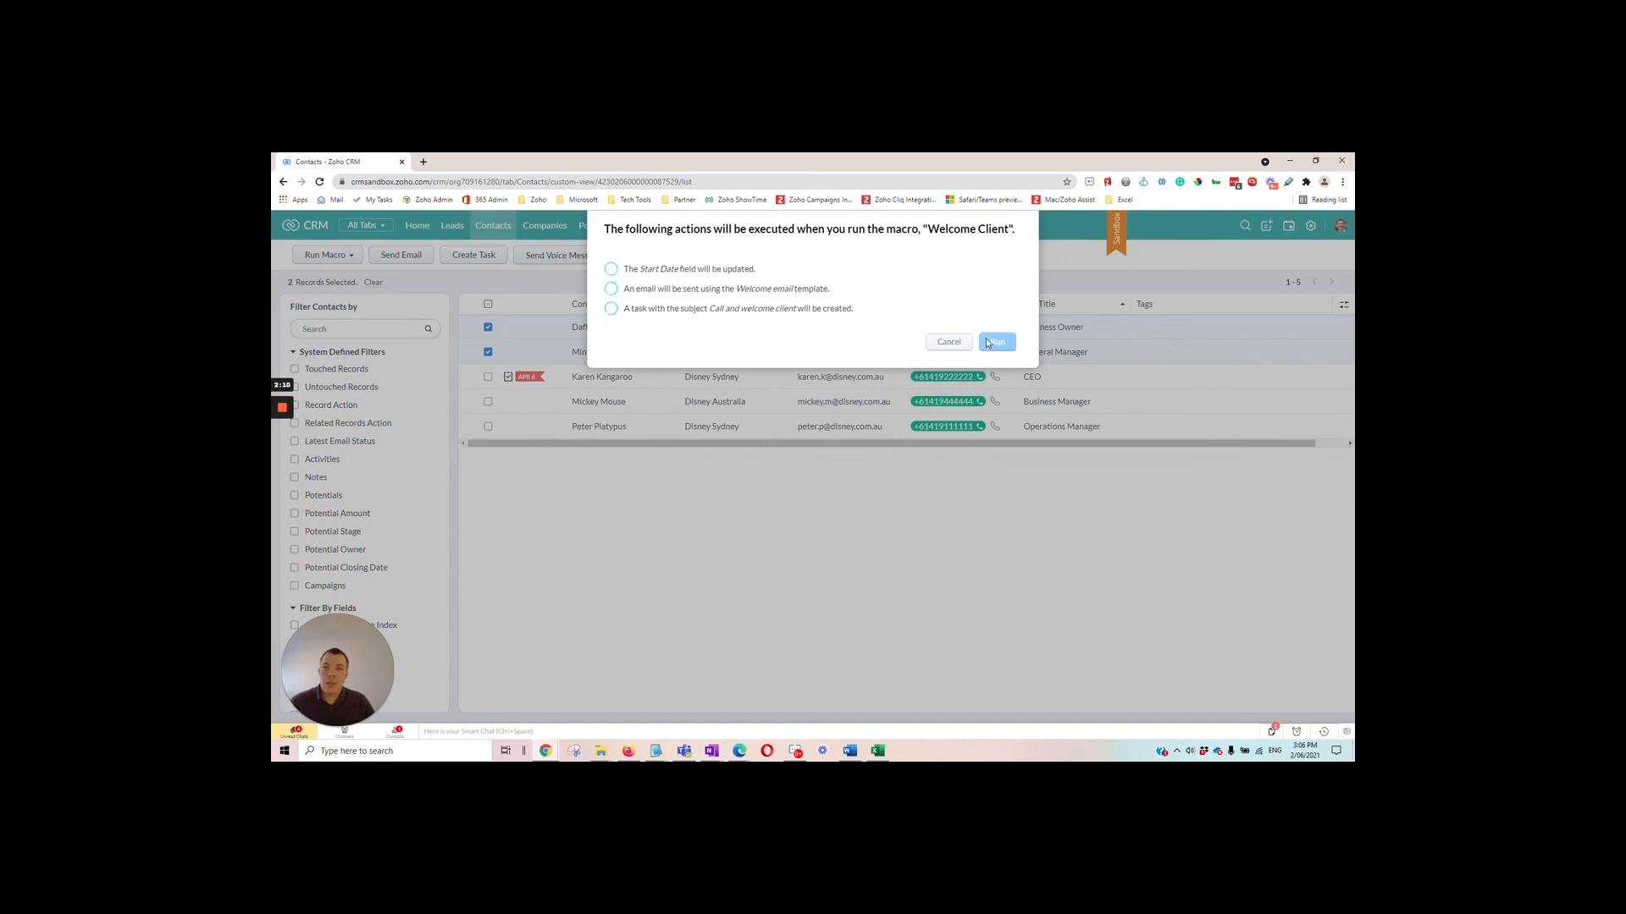
click(994, 340)
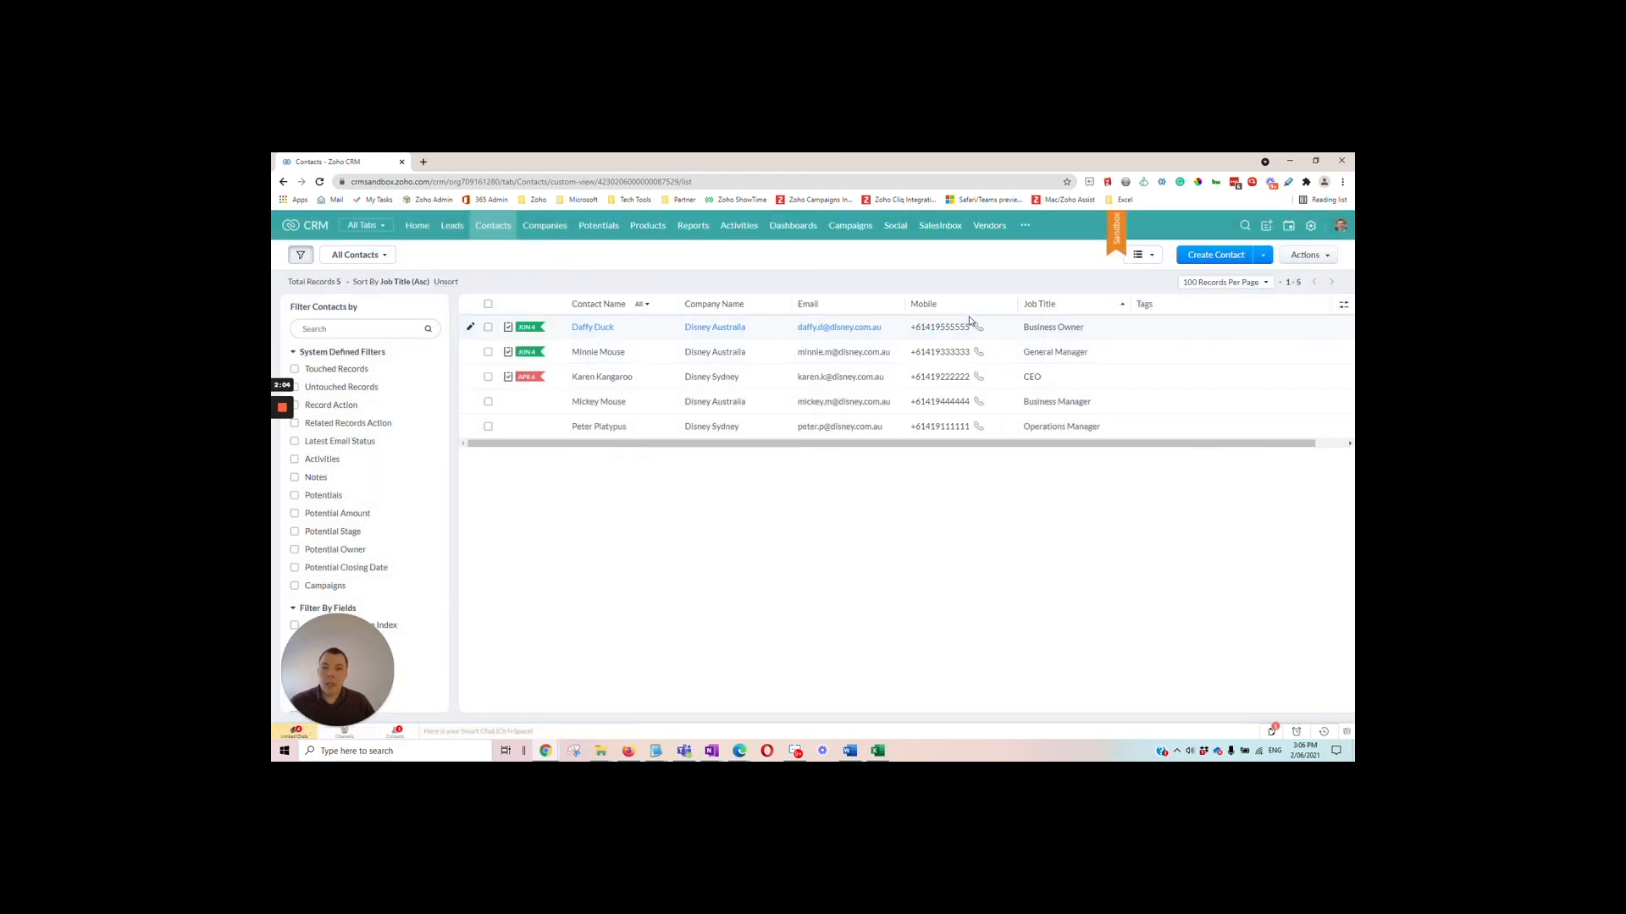
mouse_move(548, 361)
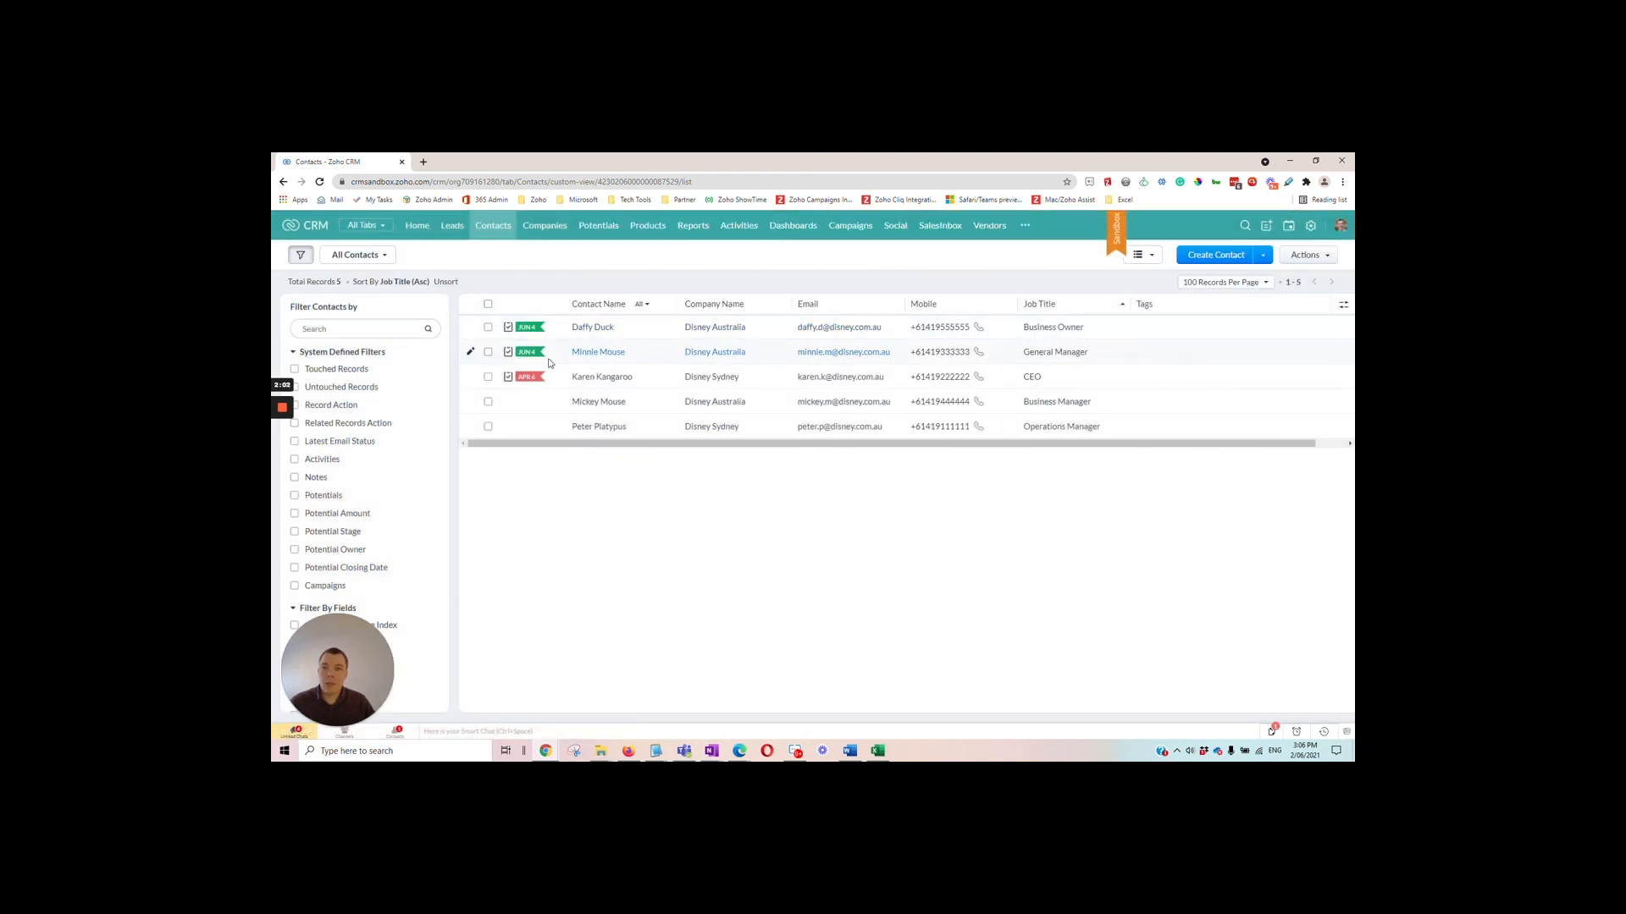